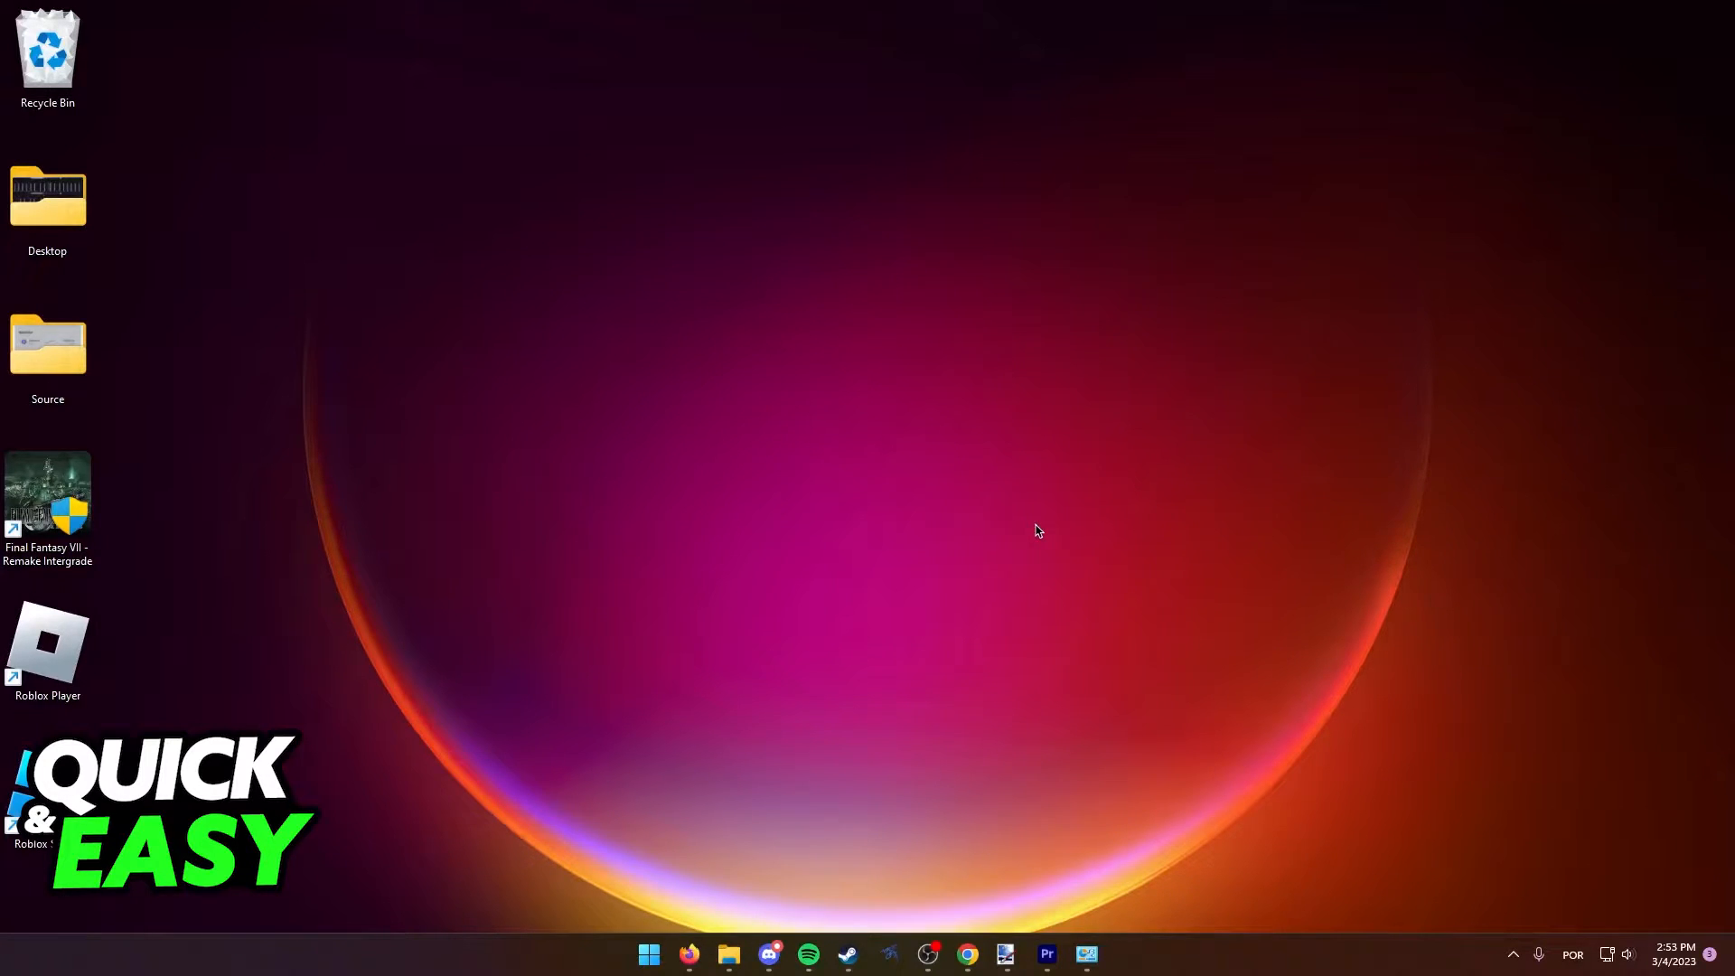
mouse_move(1611, 820)
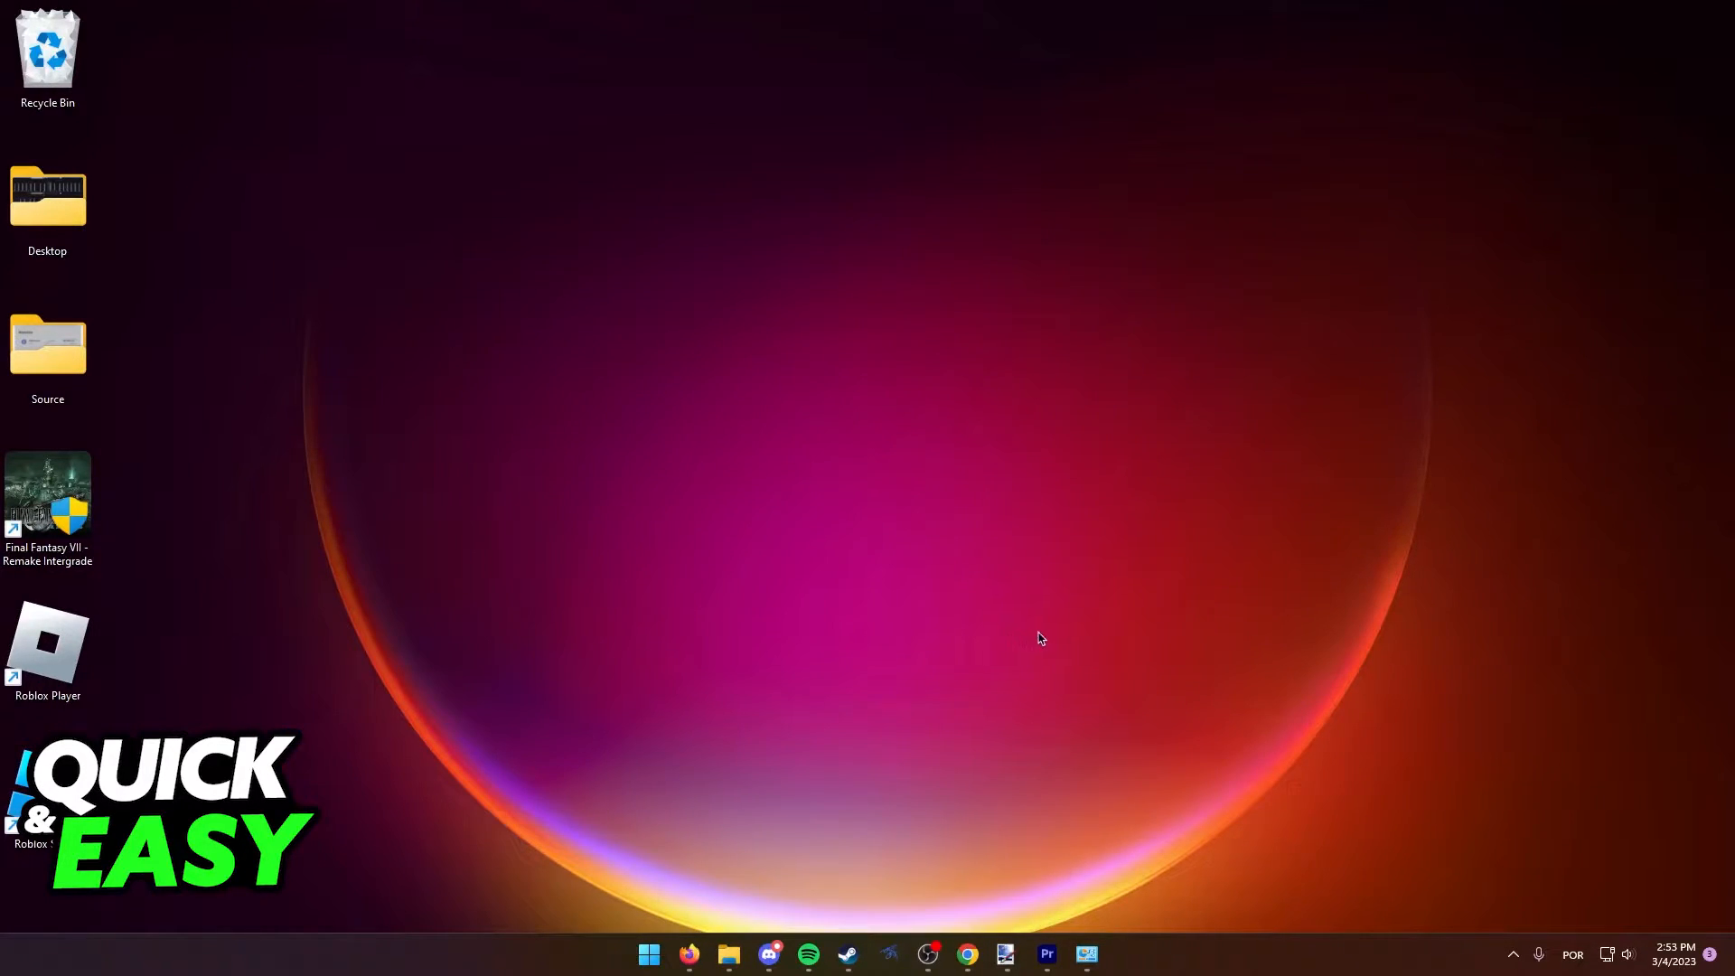
mouse_move(1132, 866)
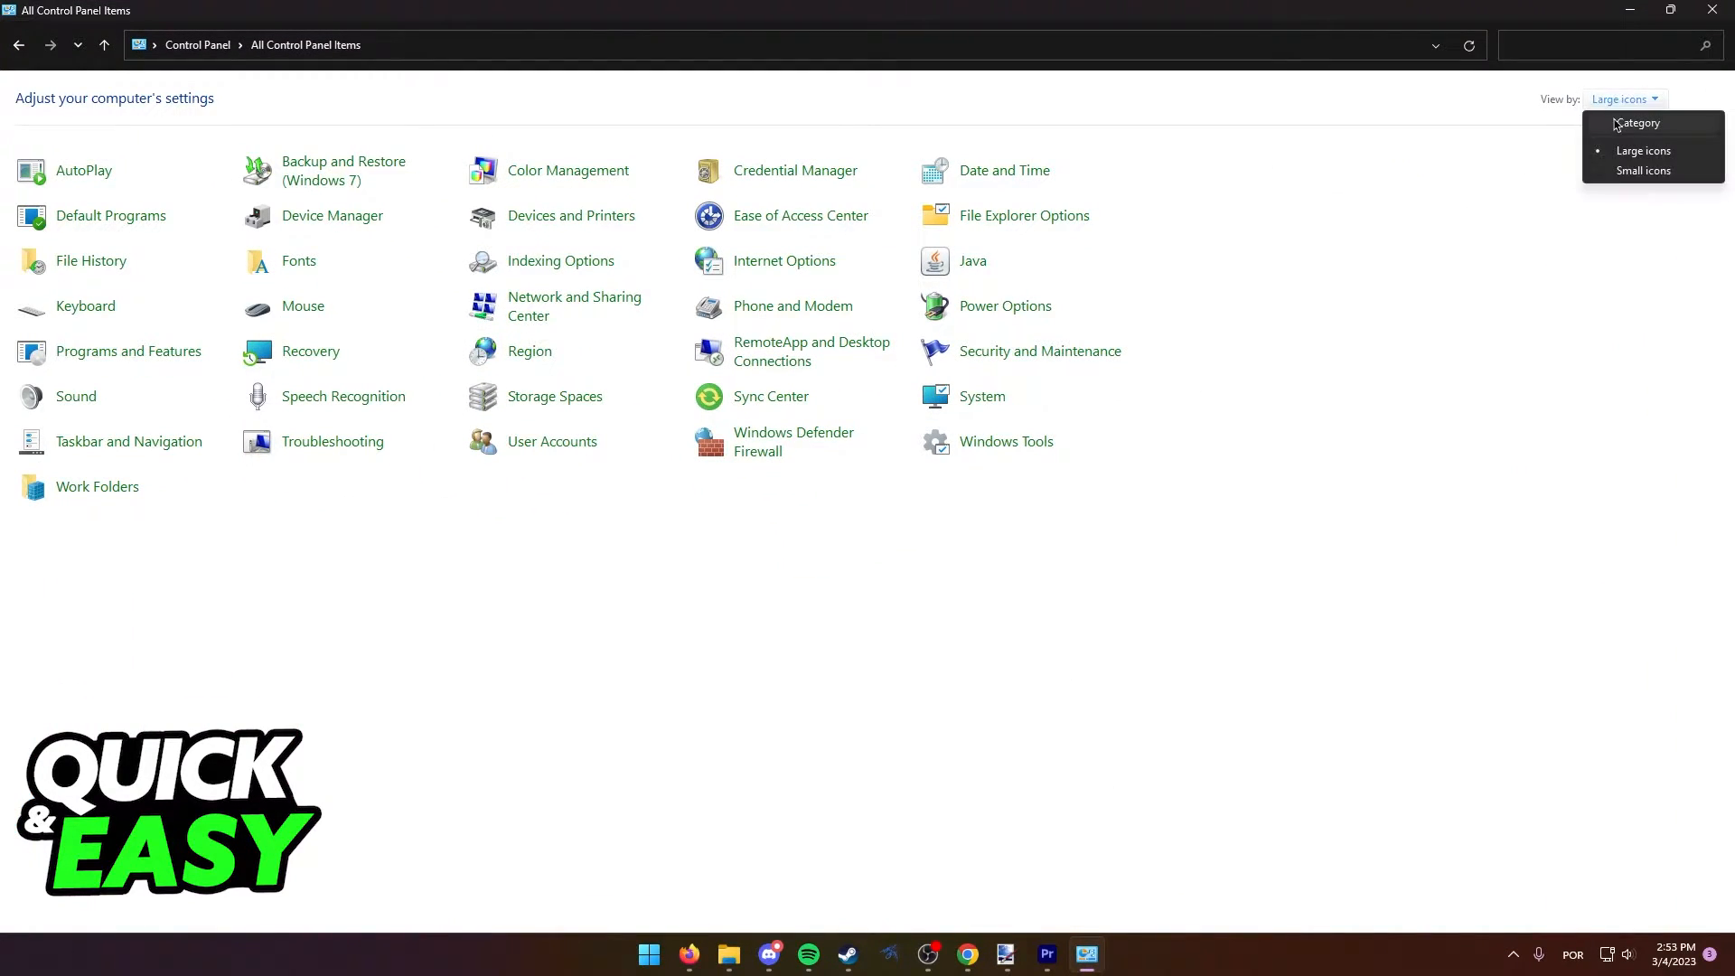
Show all Control Panel settings as large icons instead of categories.
click(1638, 123)
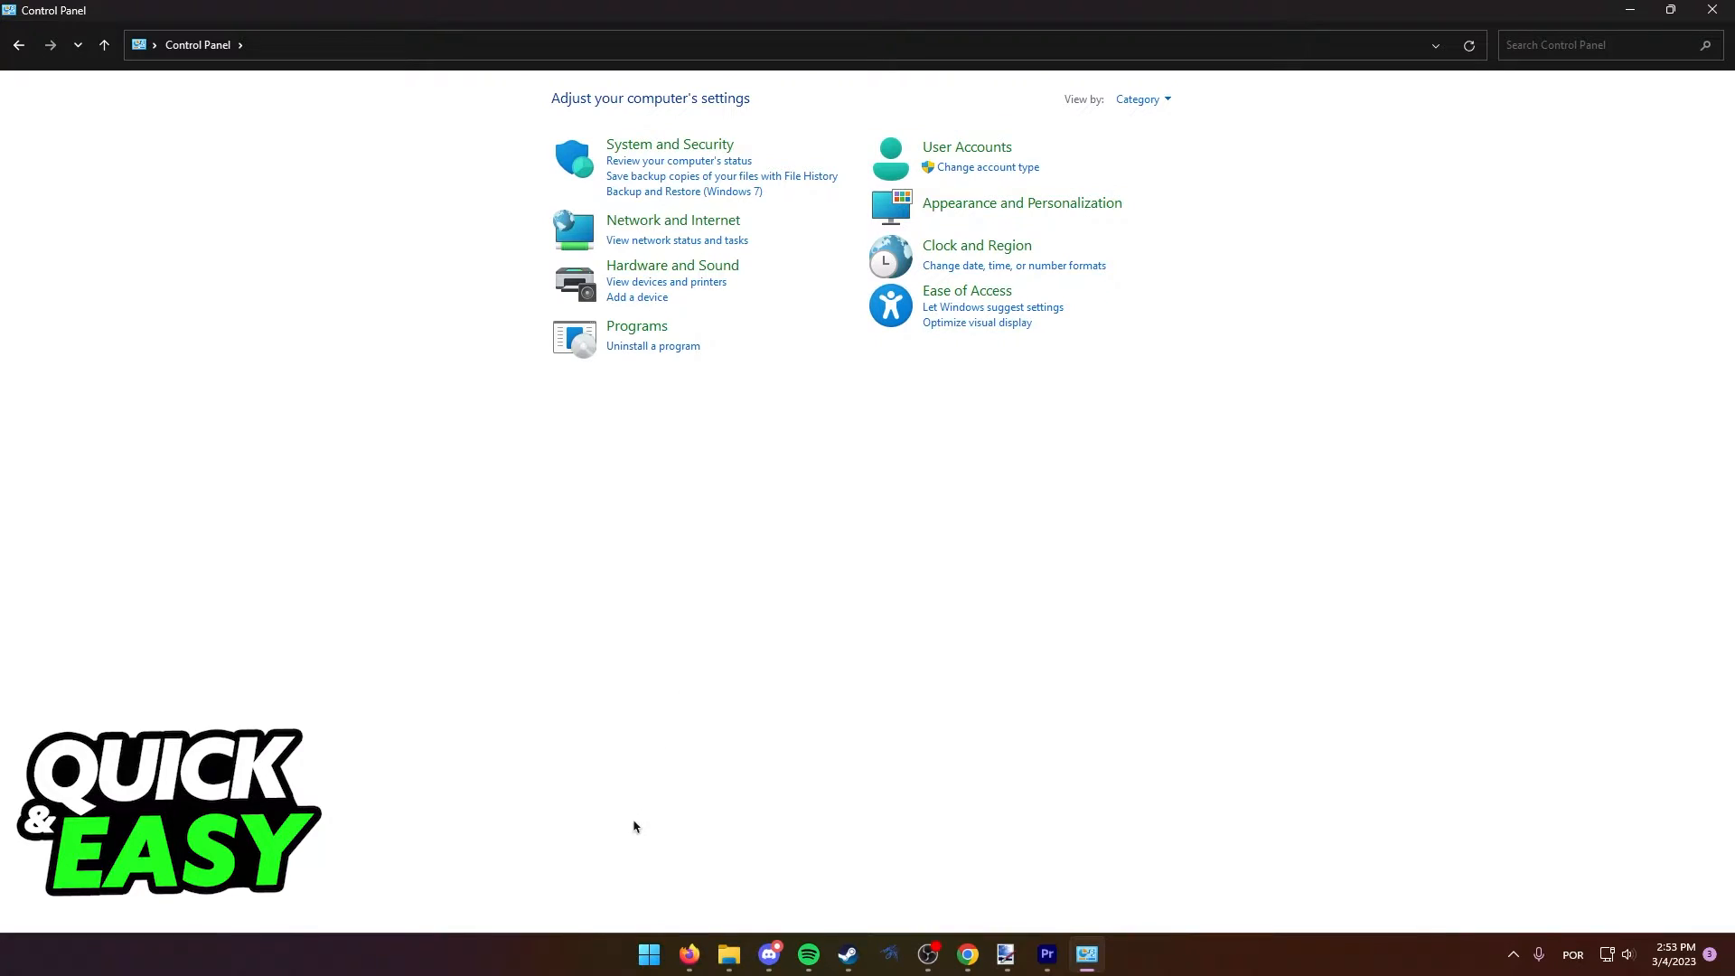
mouse_move(484, 154)
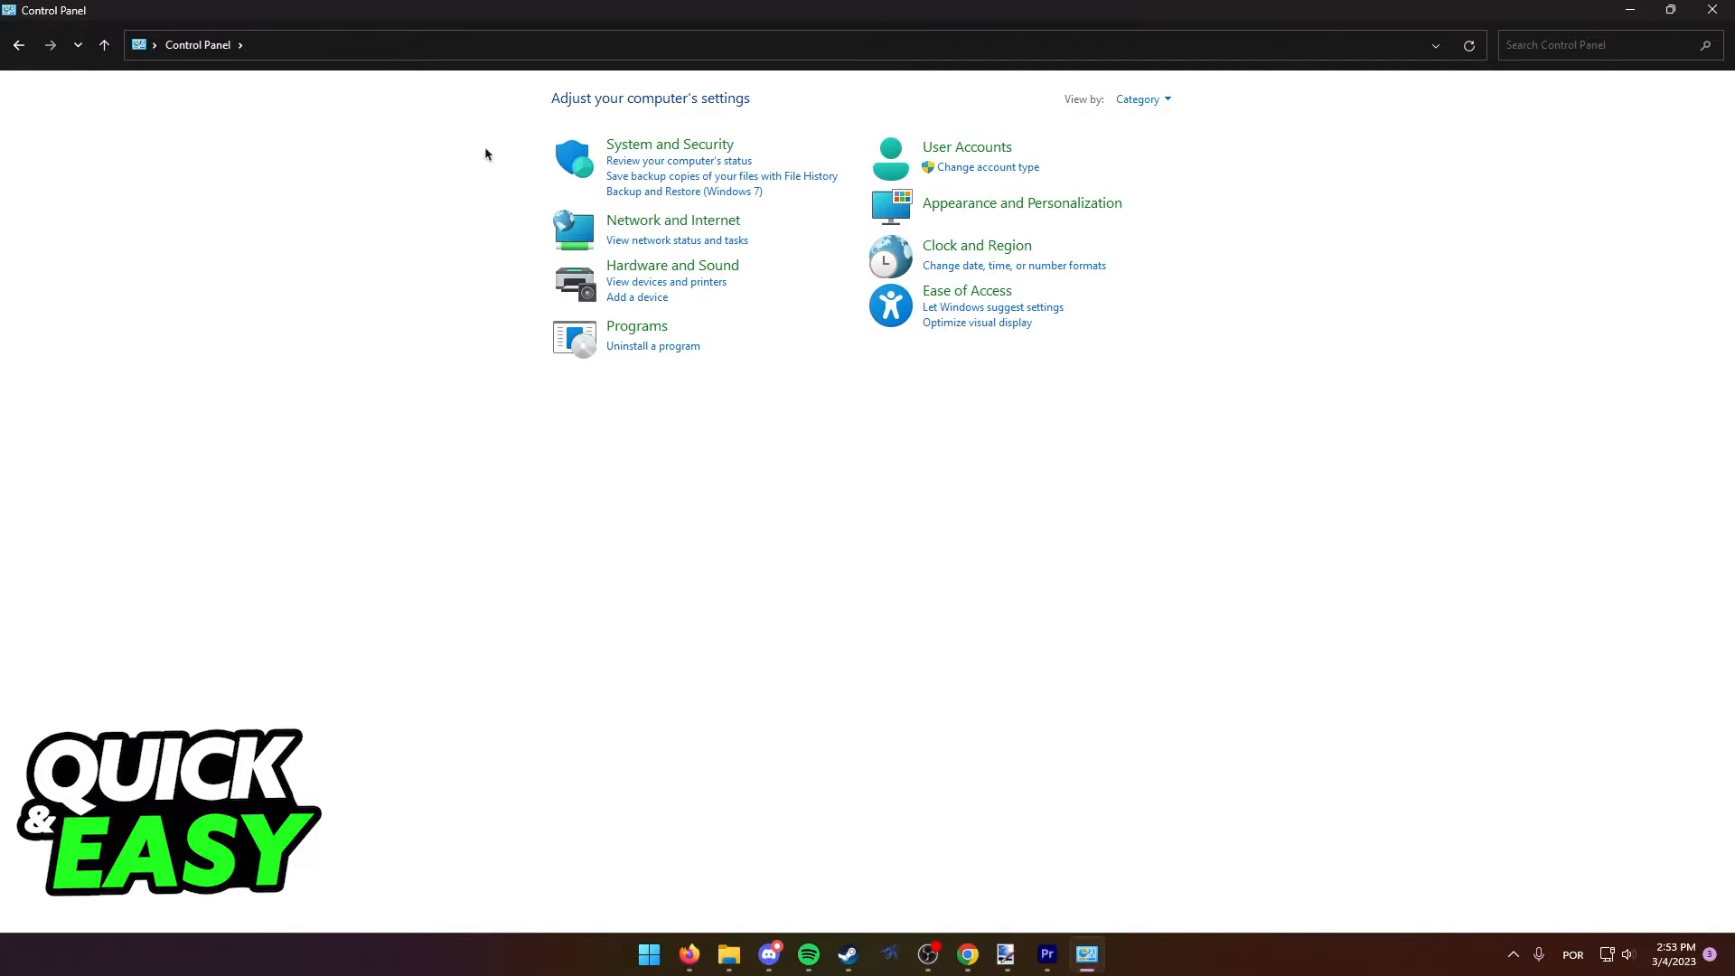
mouse_move(1088, 119)
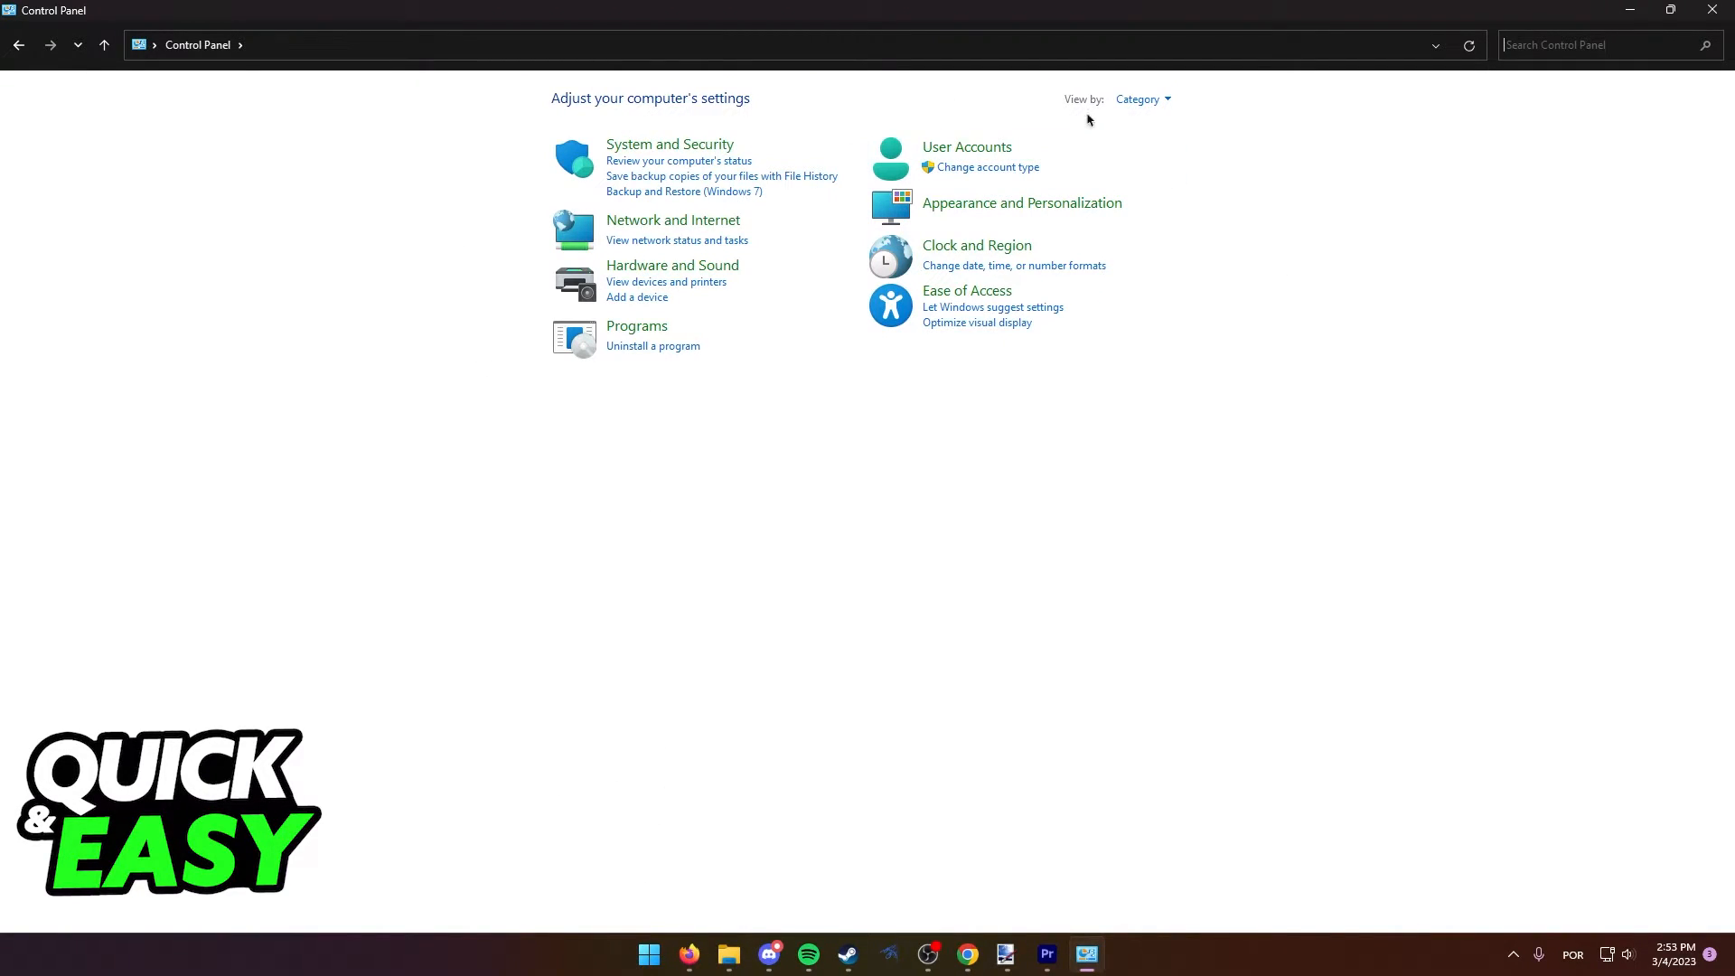
click(1142, 97)
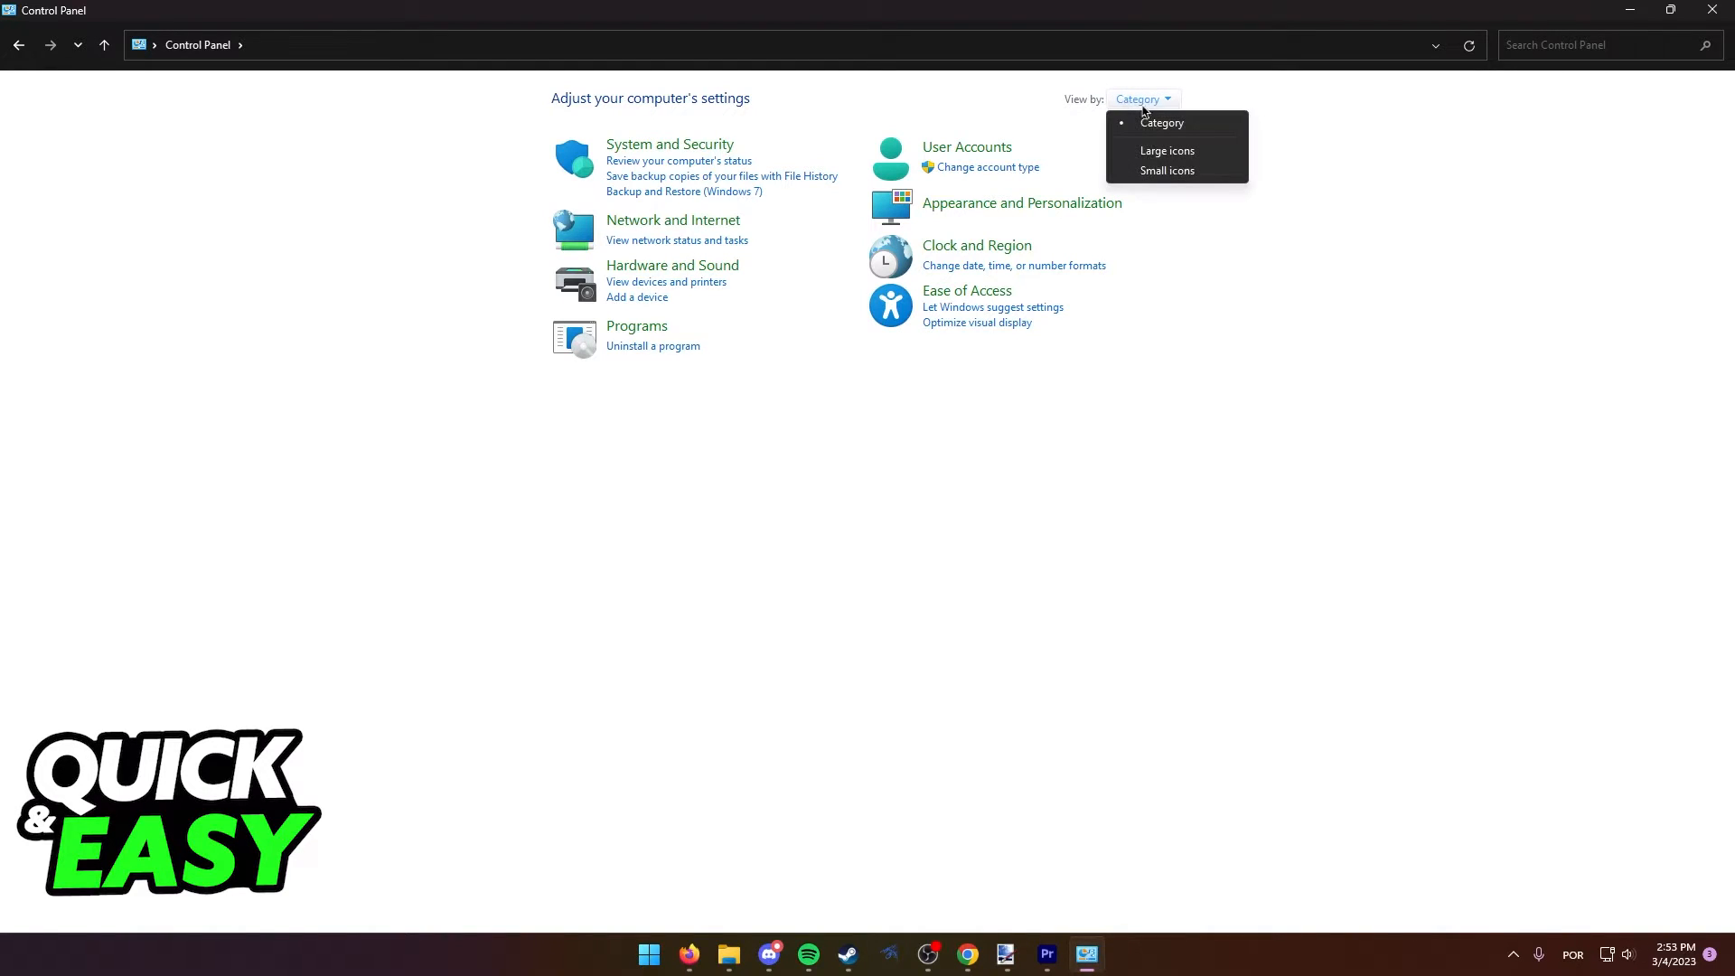
click(1166, 150)
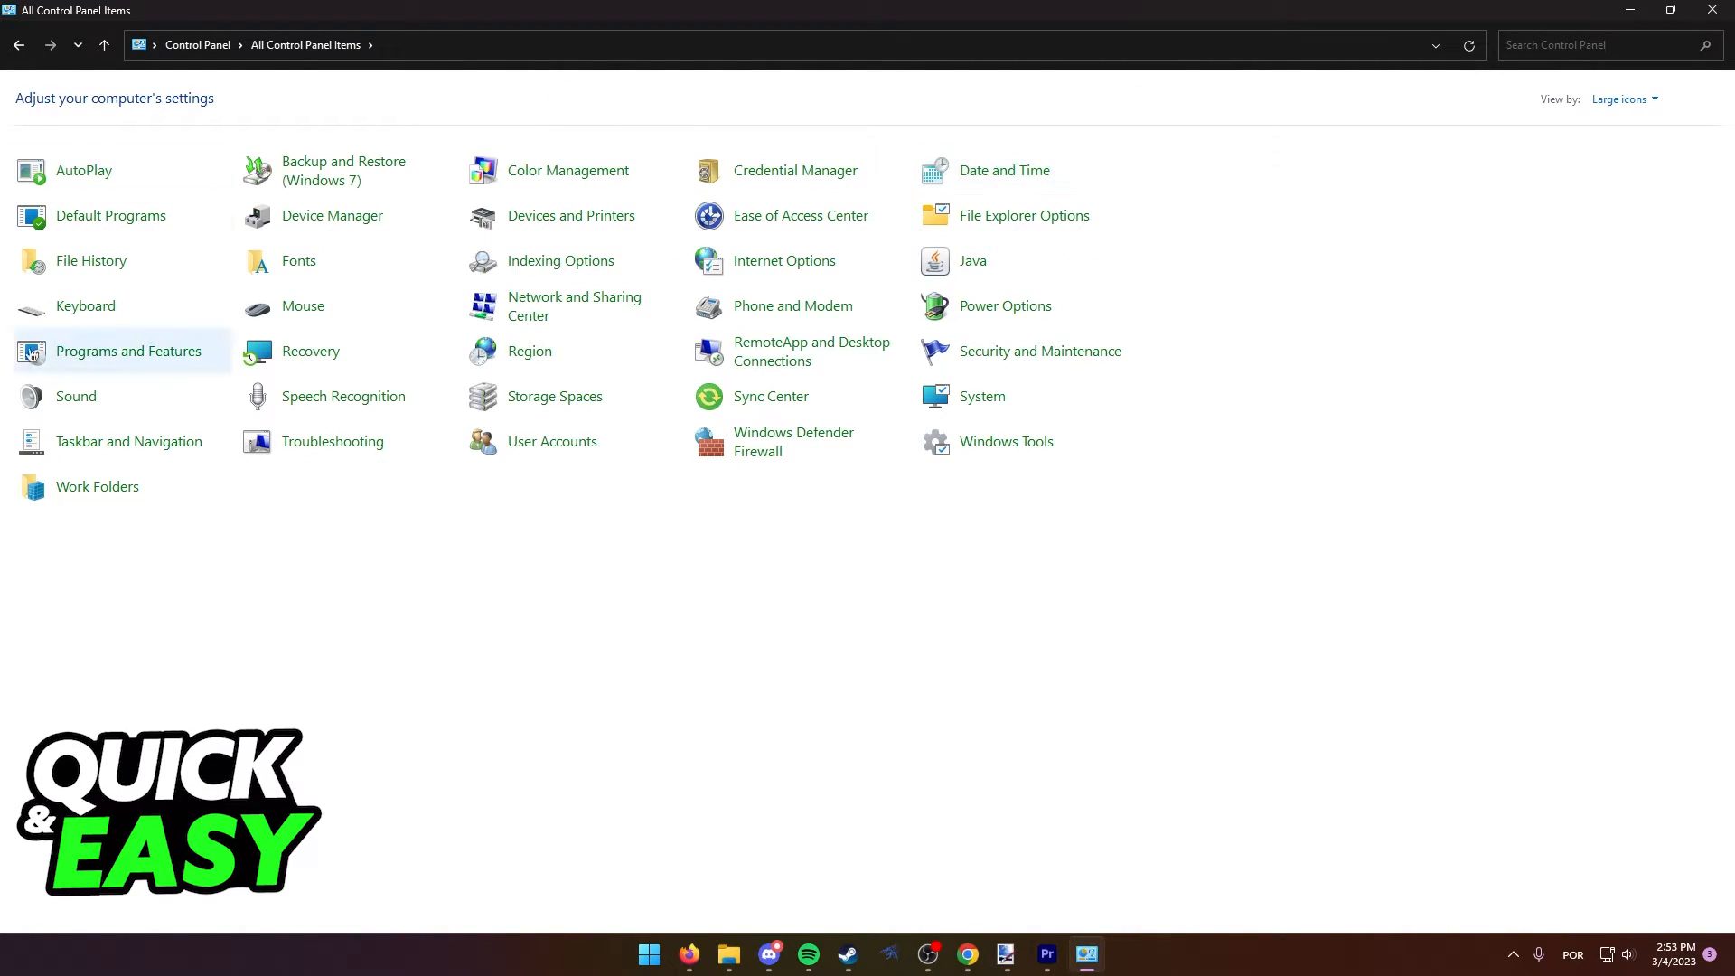
mouse_move(1150, 479)
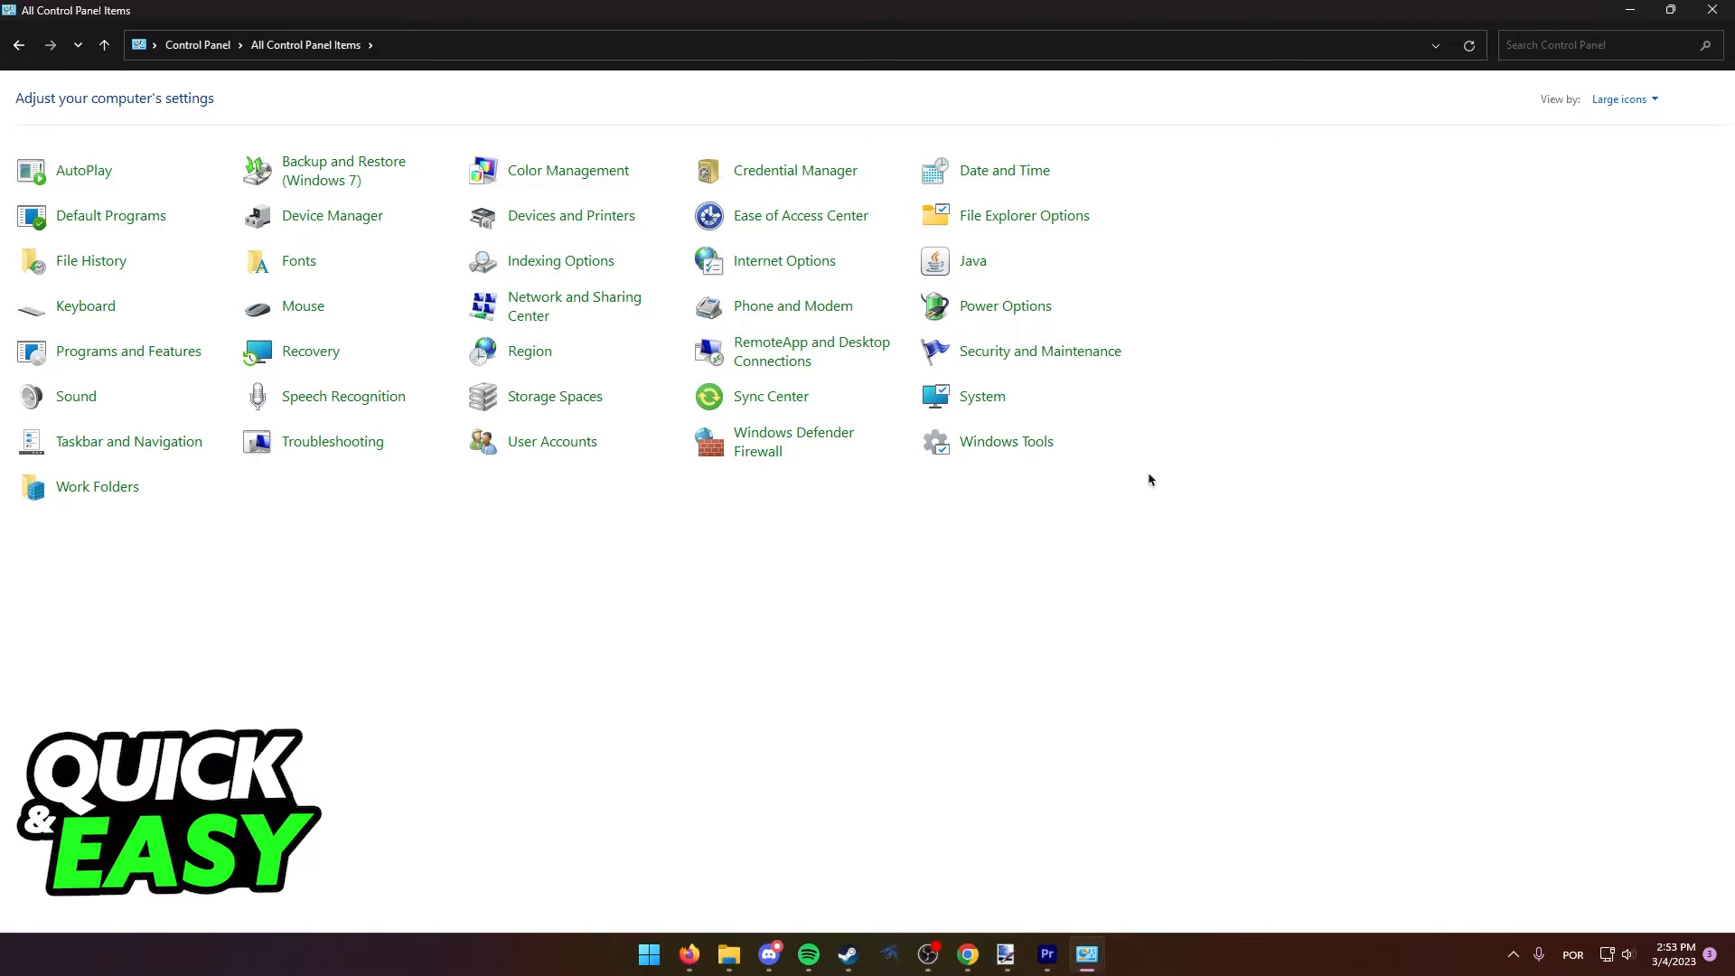
mouse_move(1246, 241)
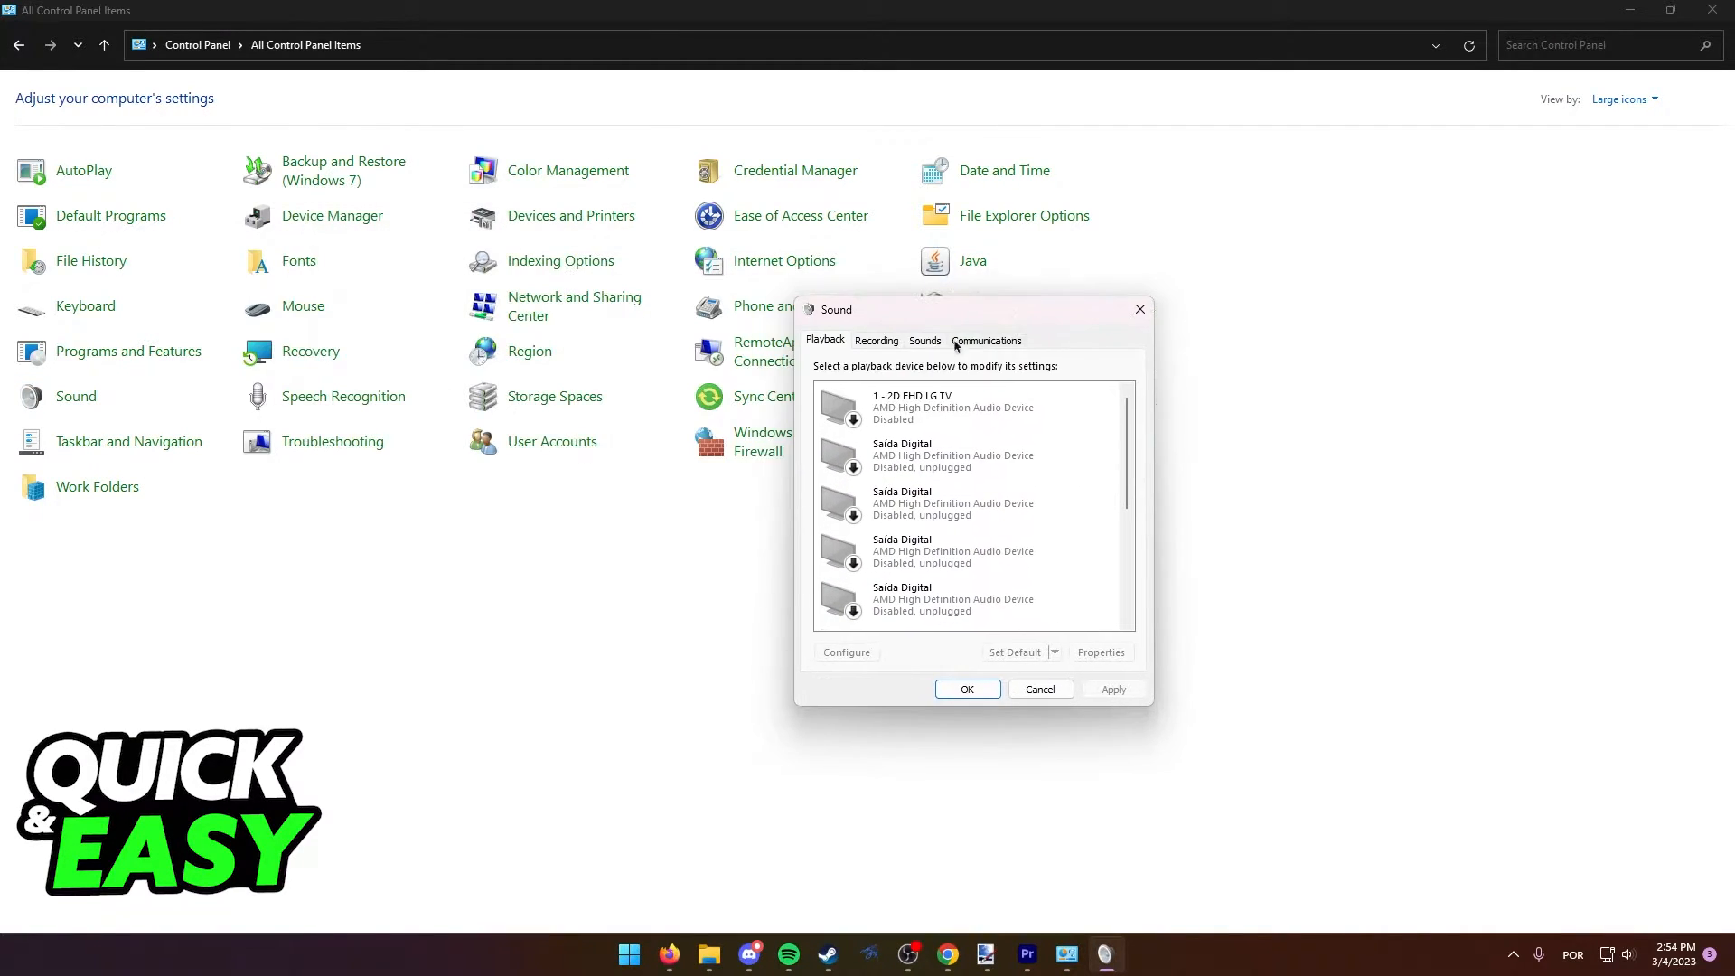
Browse the Sound dialog's Playback and Recording device lists, ending on Playback.
click(875, 340)
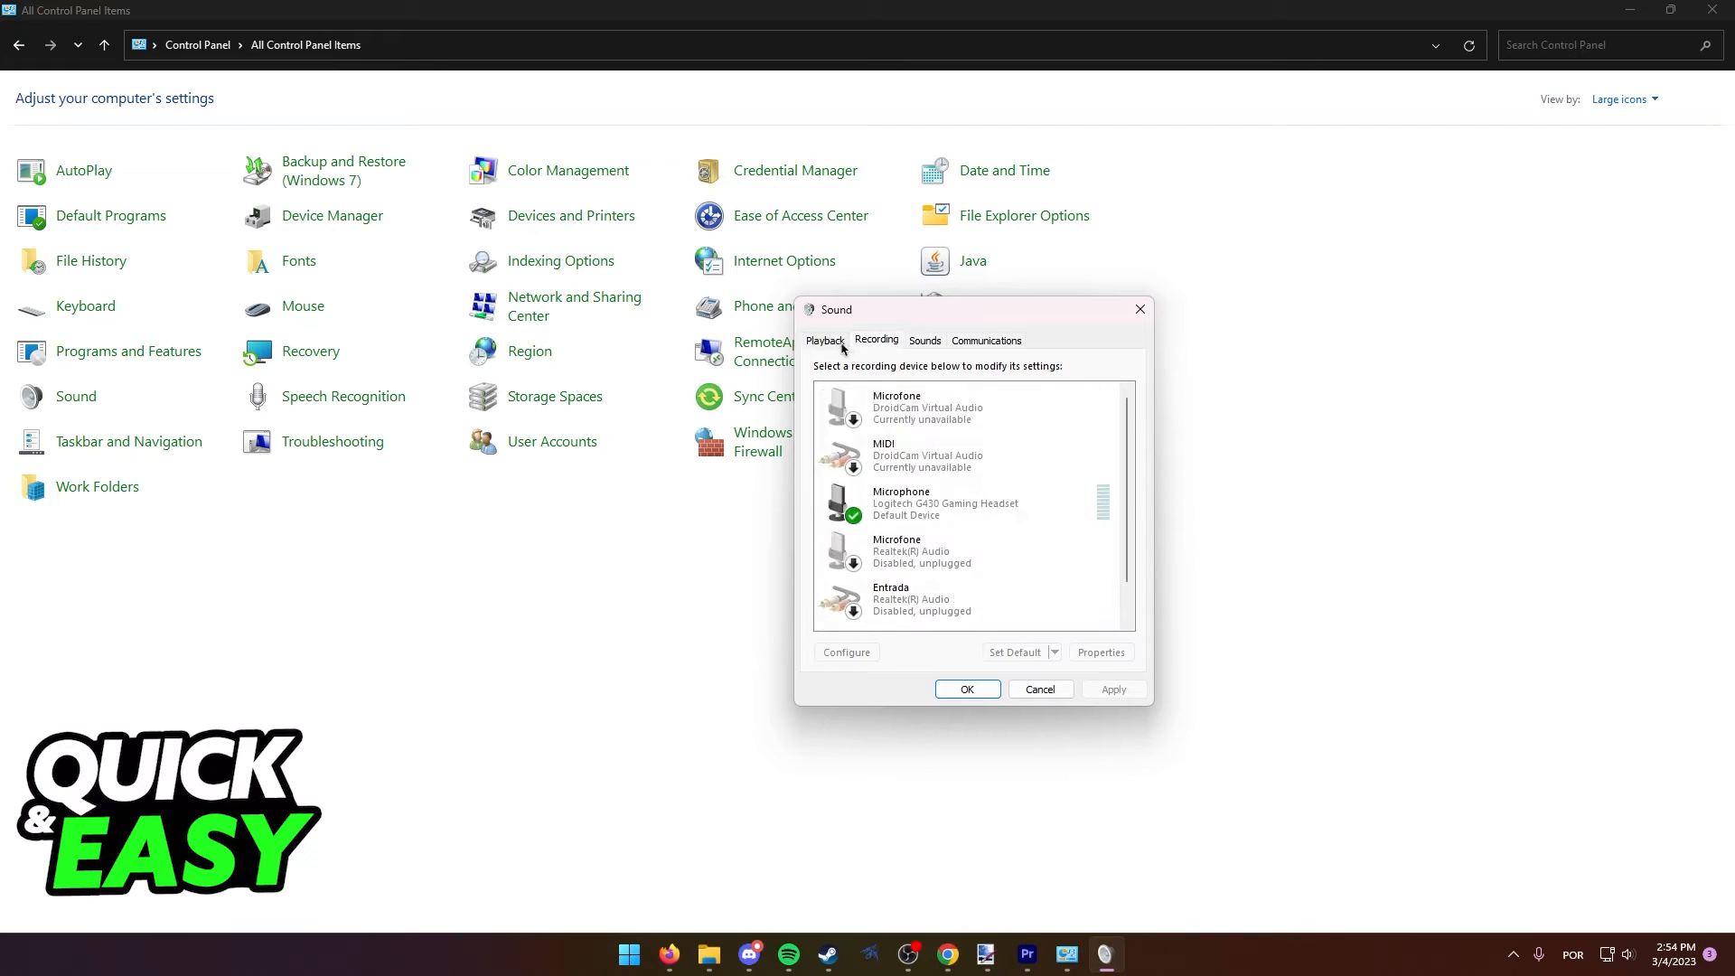
click(825, 339)
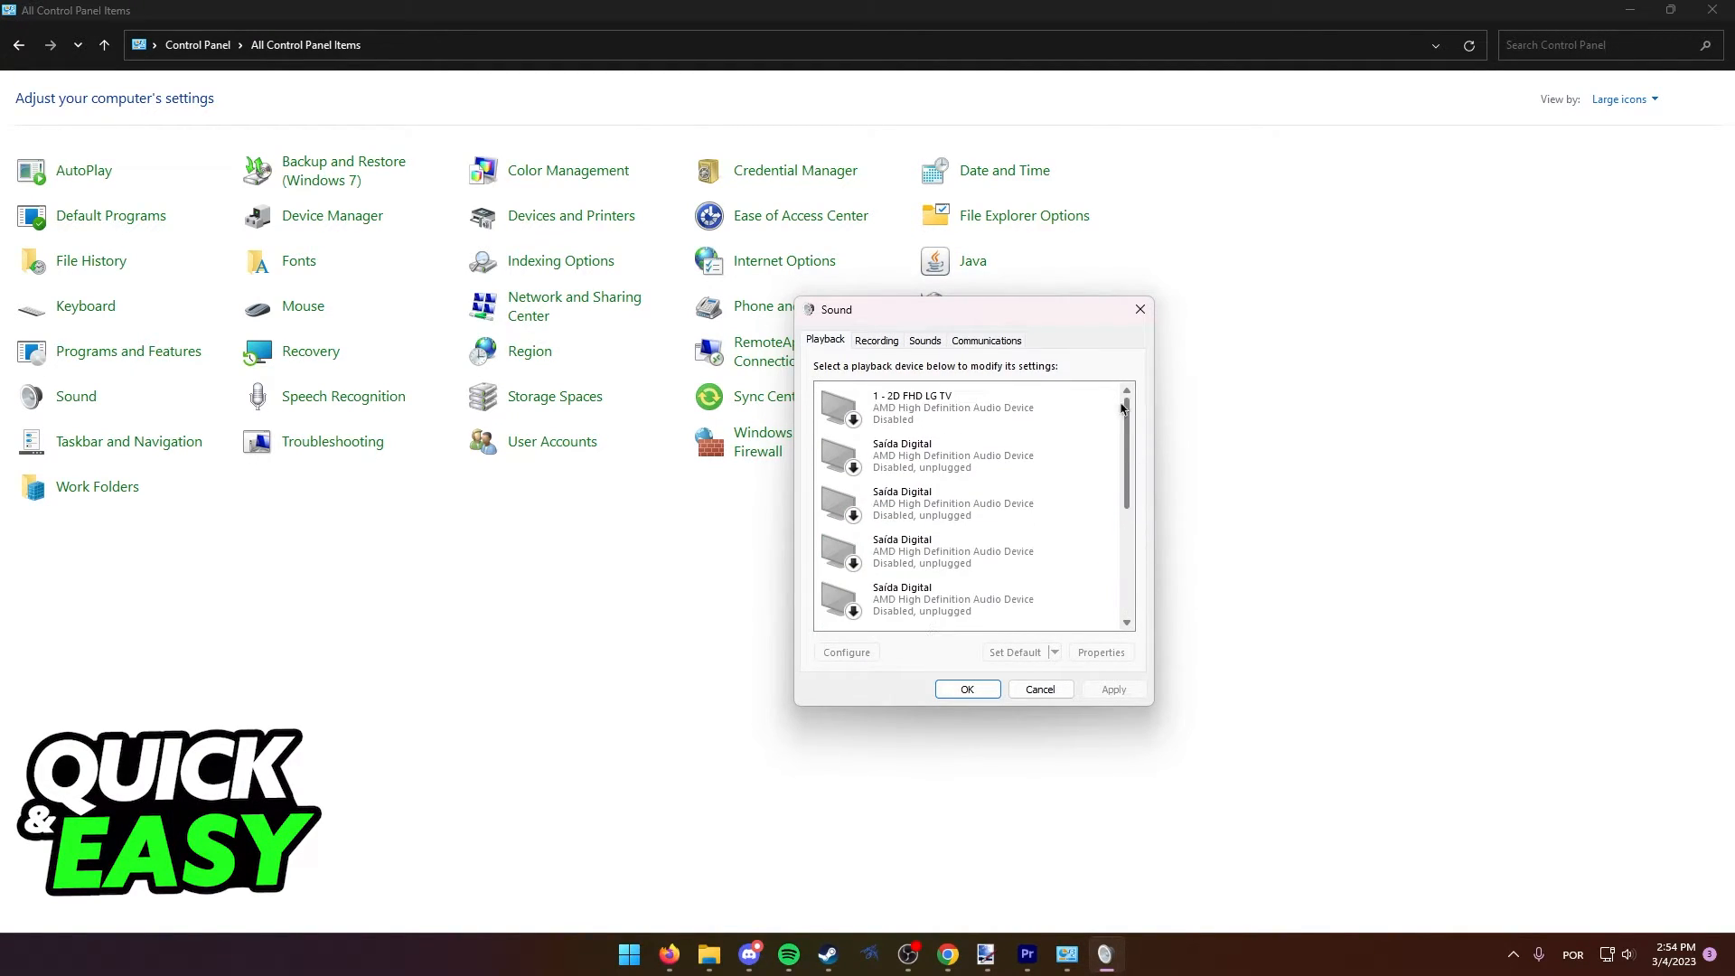
click(875, 340)
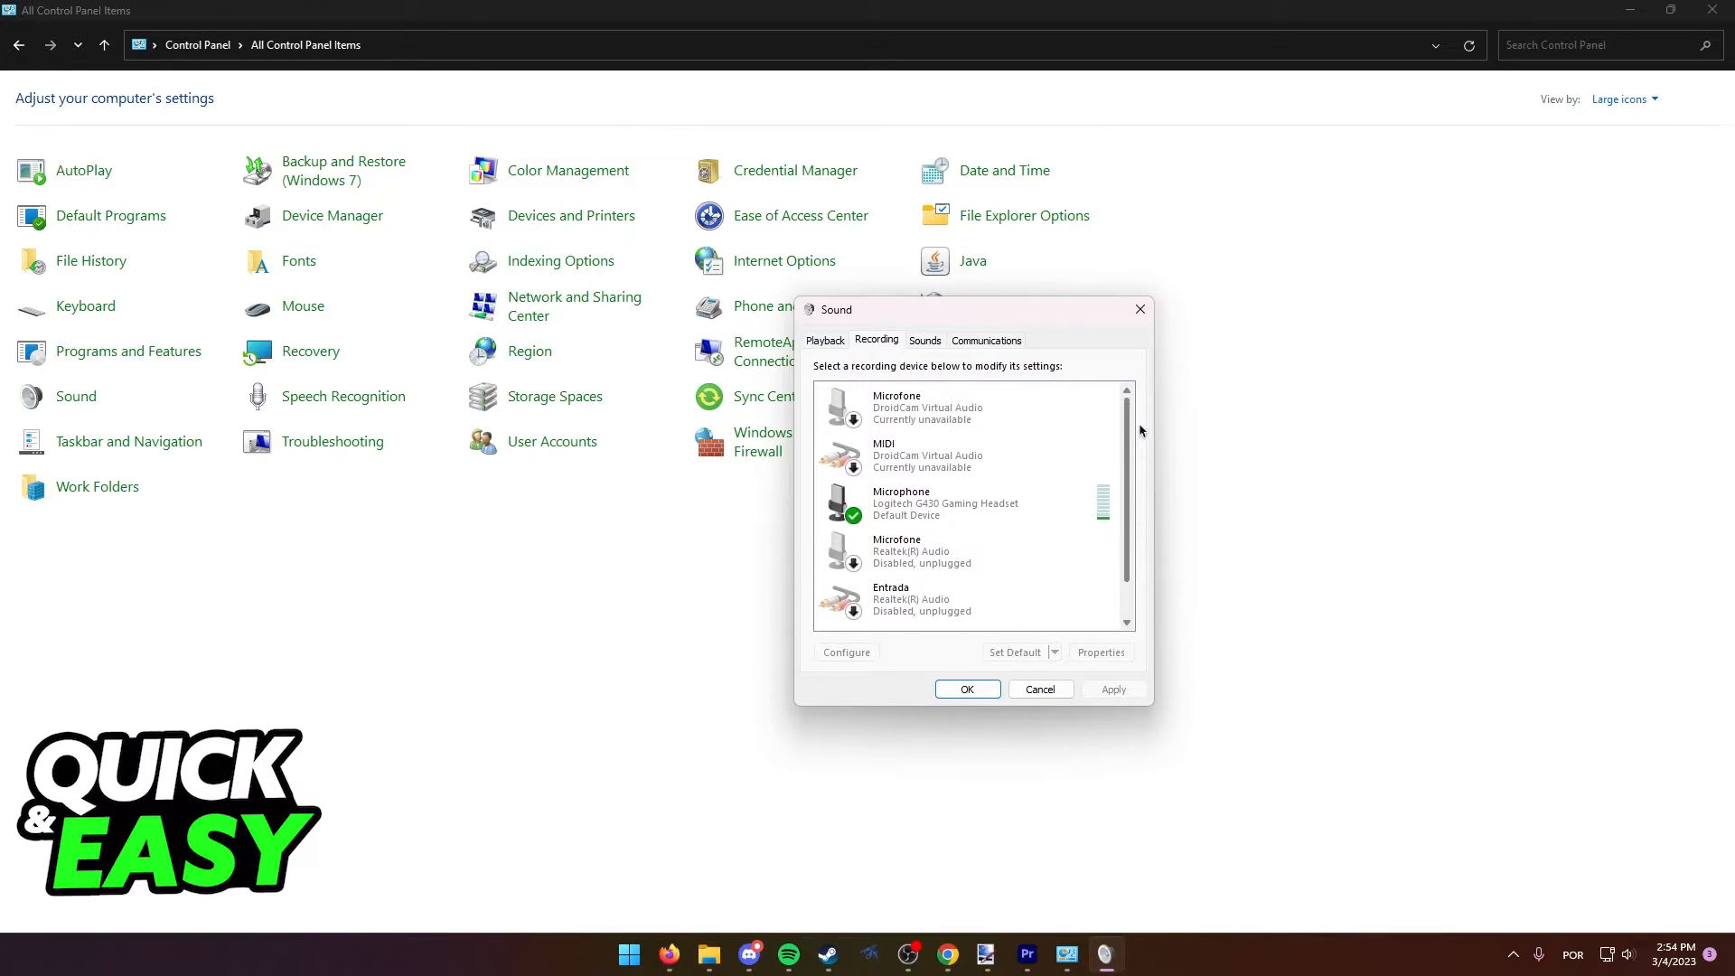
click(824, 340)
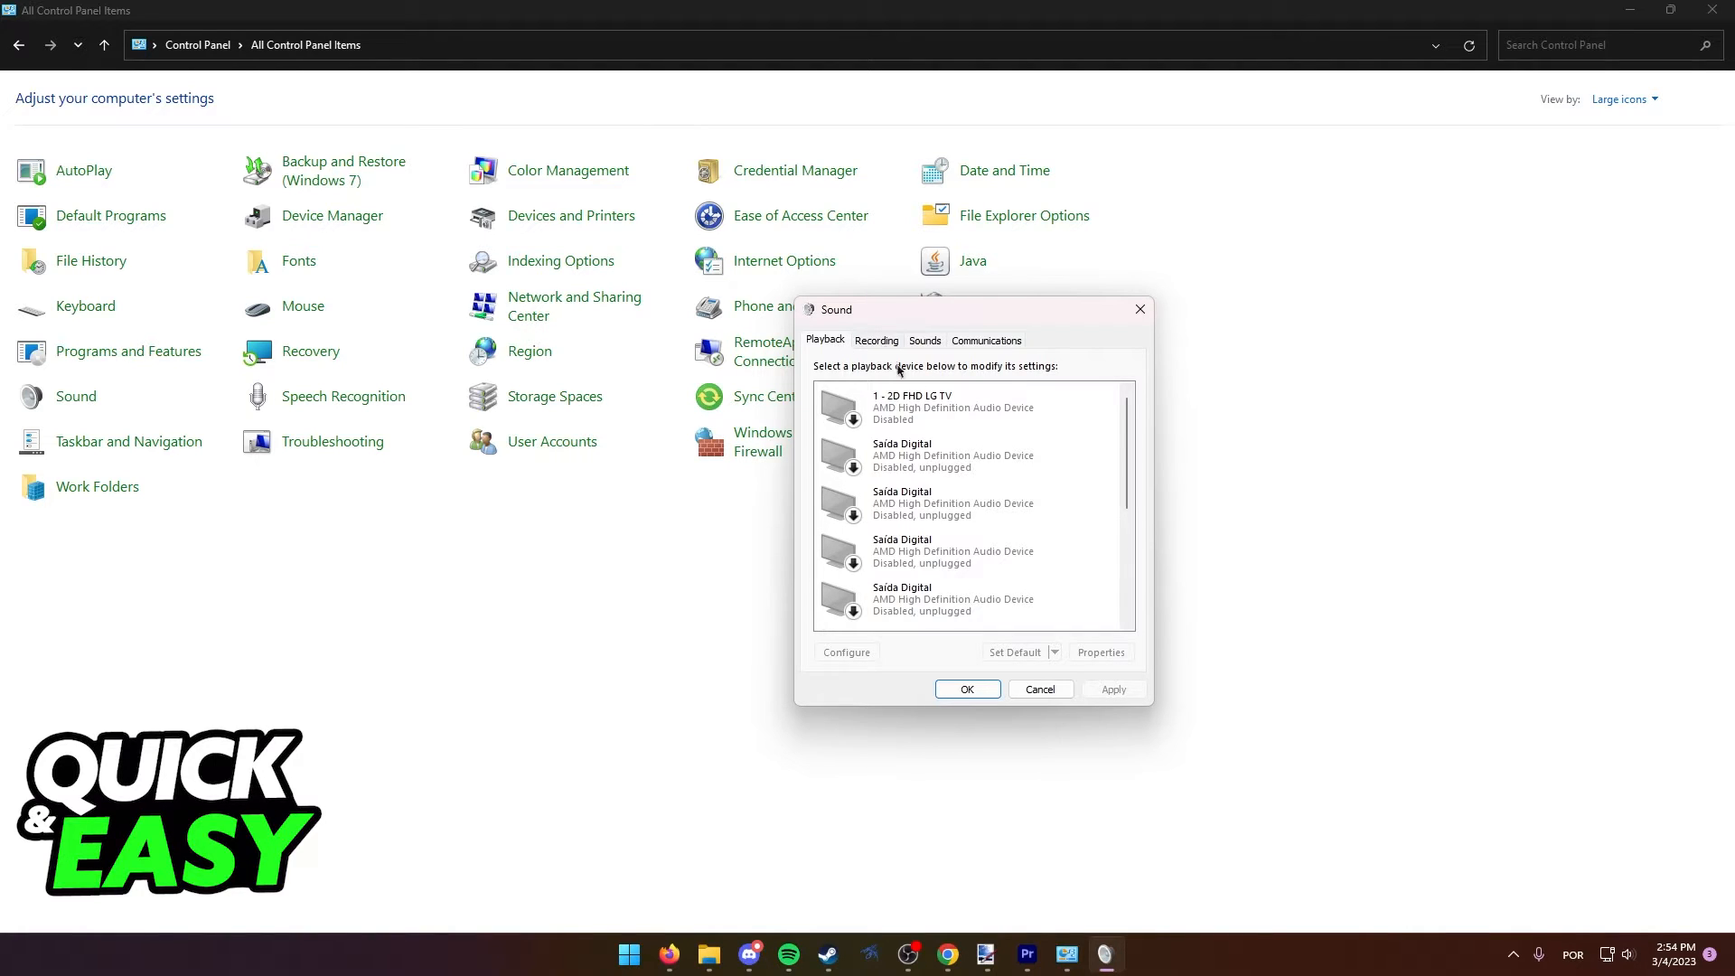
scroll(down, 3)
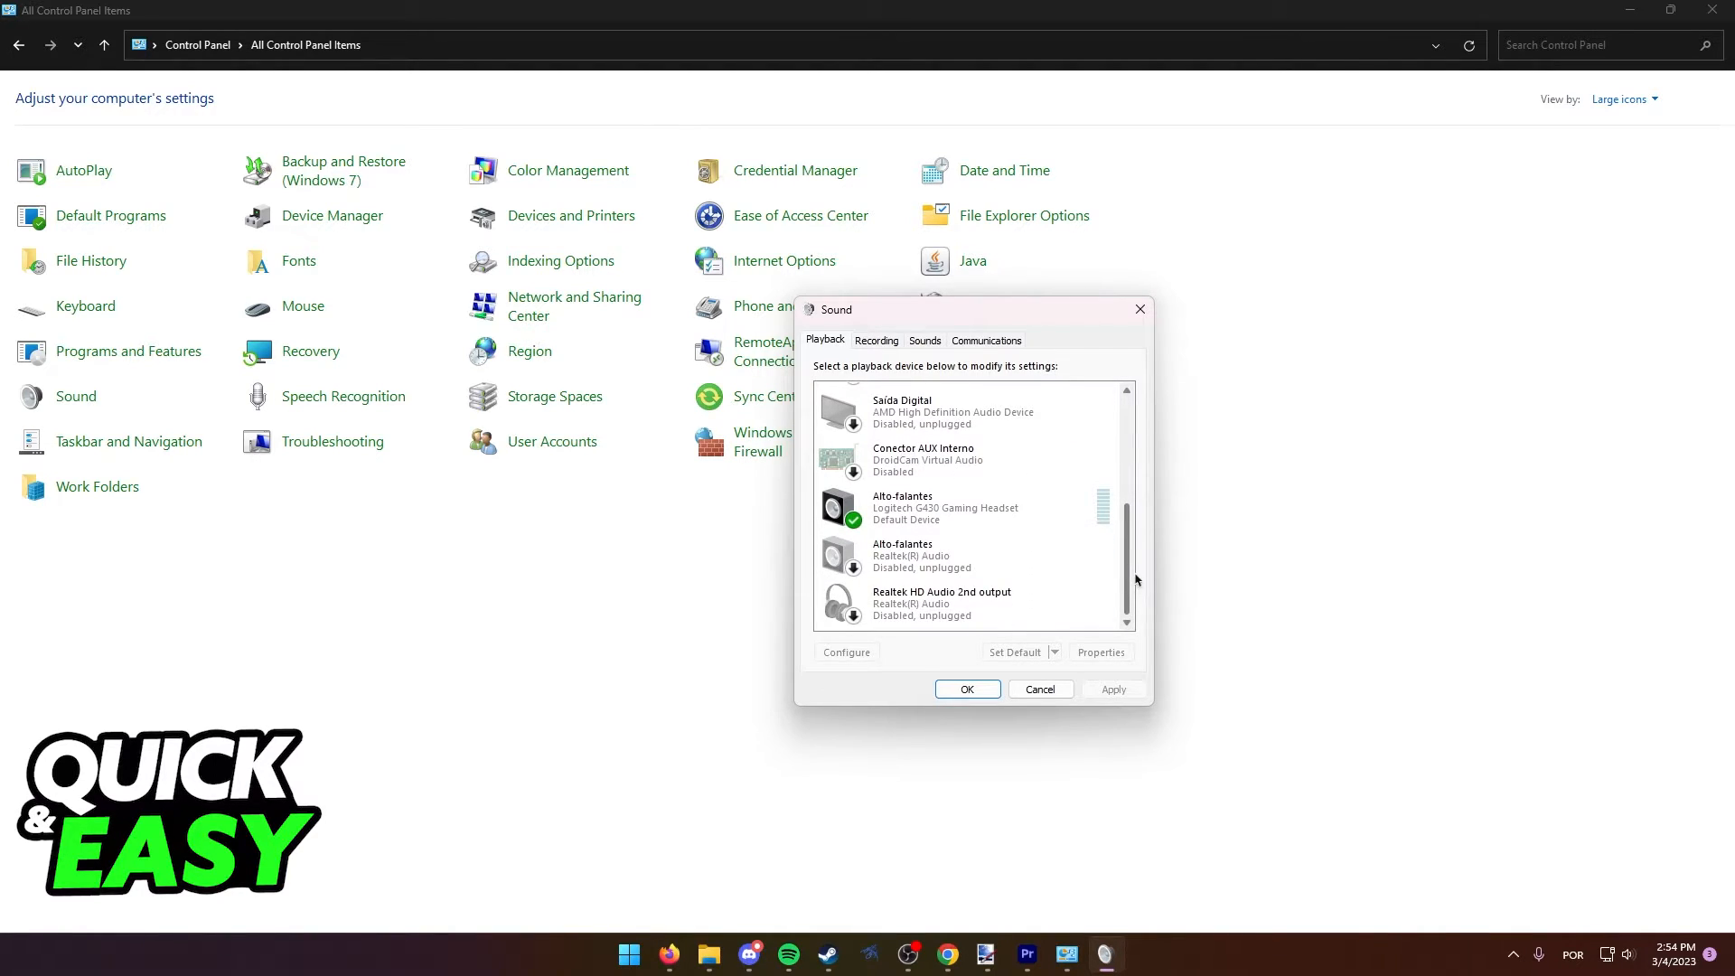
scroll(up, 3)
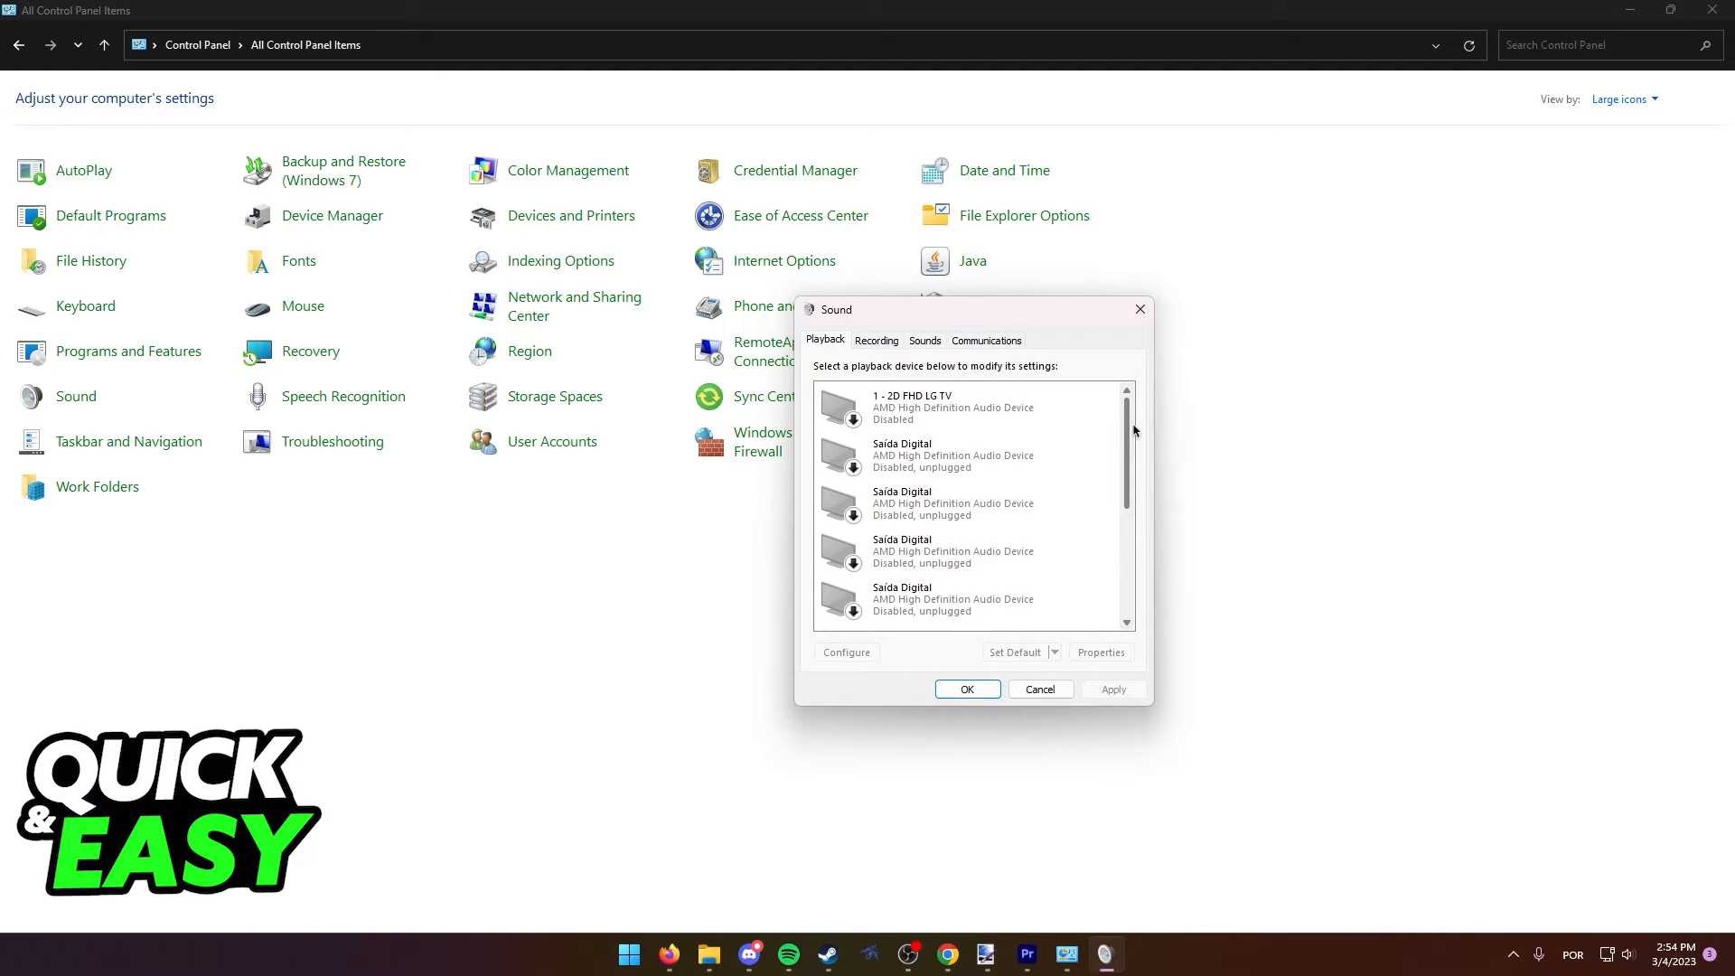
click(875, 340)
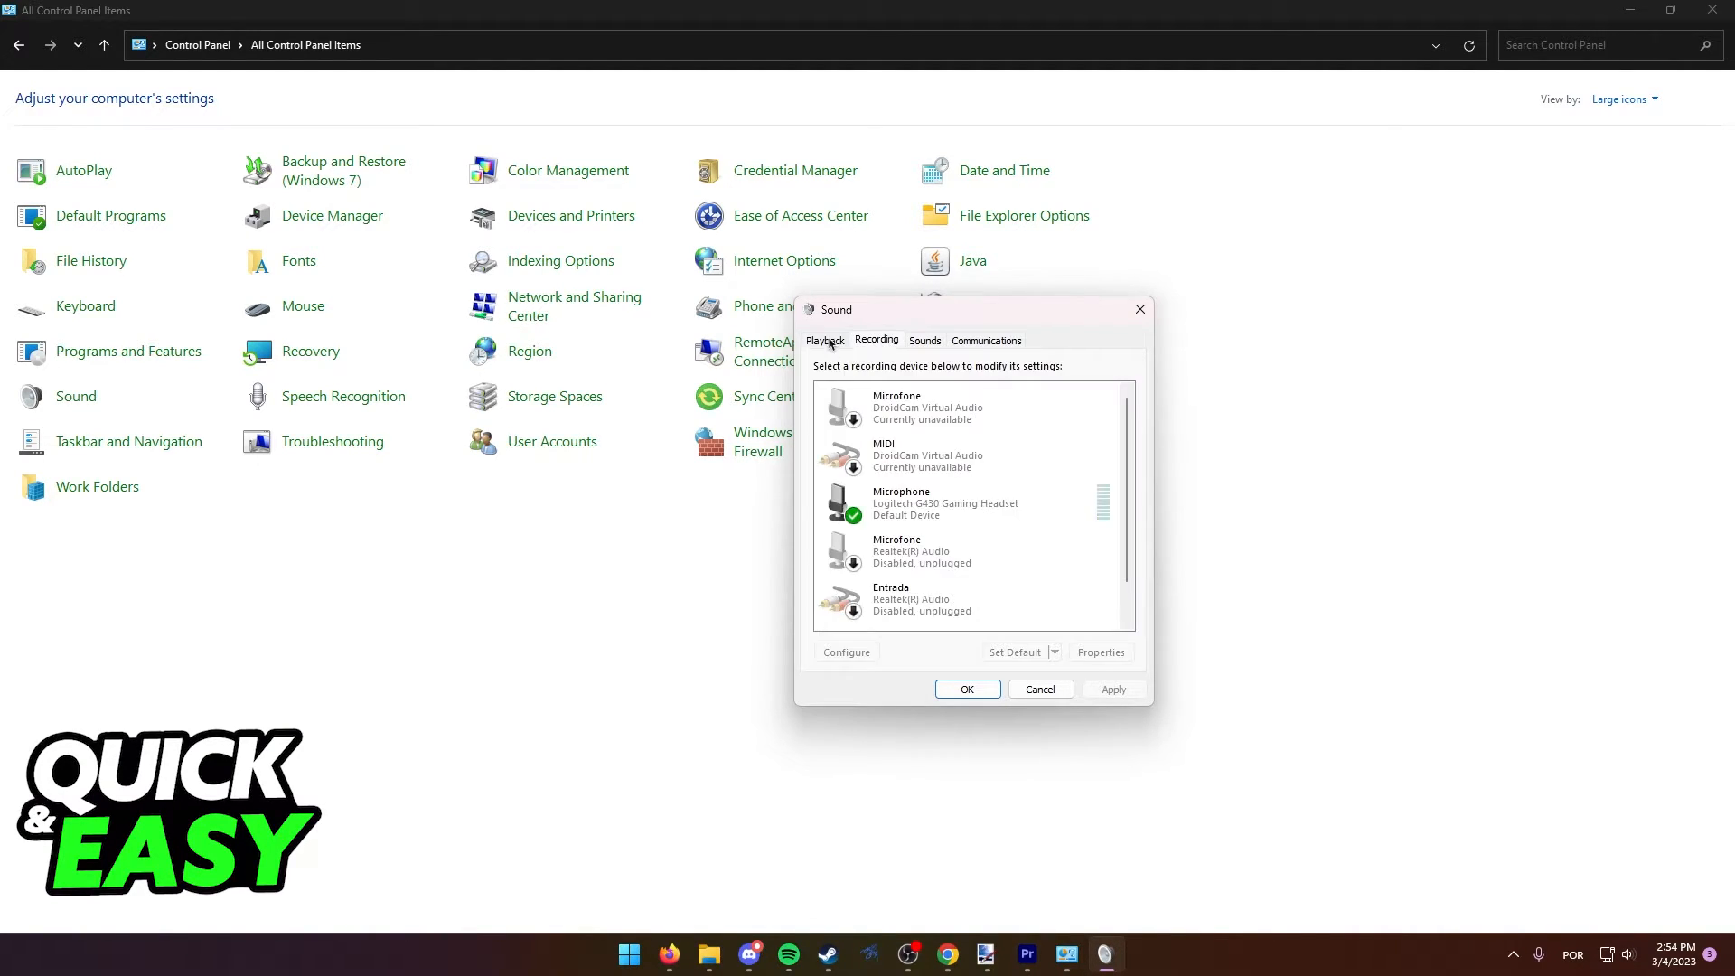
click(824, 340)
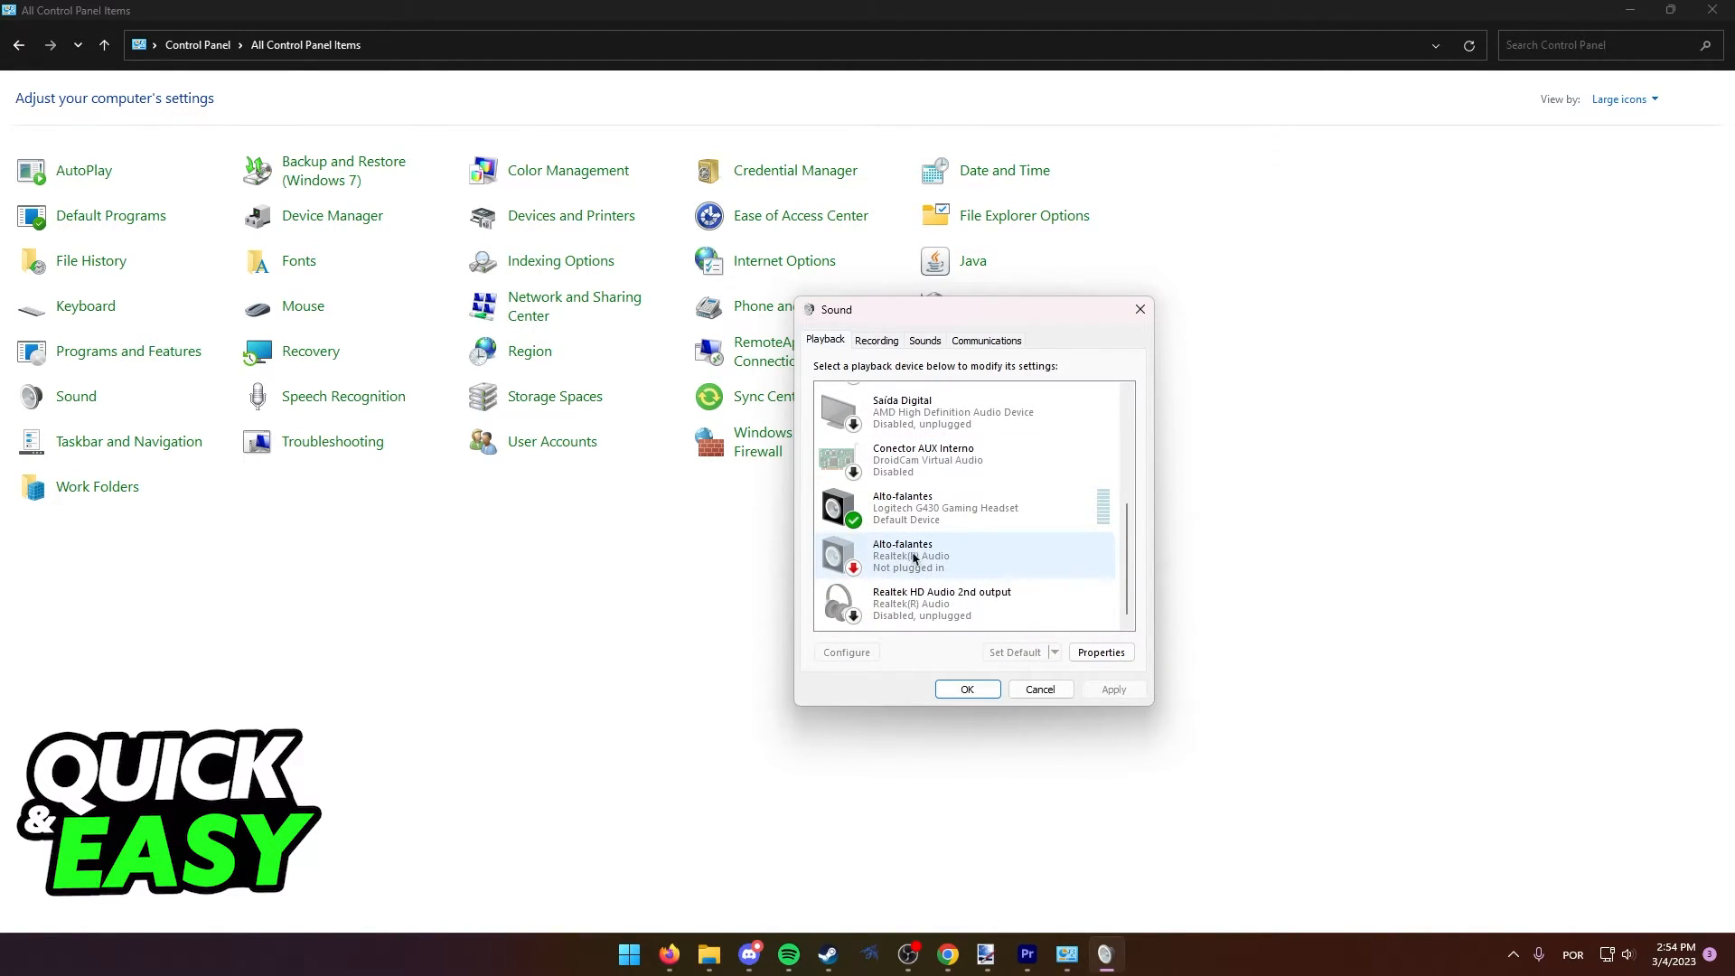
Disable the unplugged Realtek Alto-falantes speakers from their right-click menu.
right_click(908, 555)
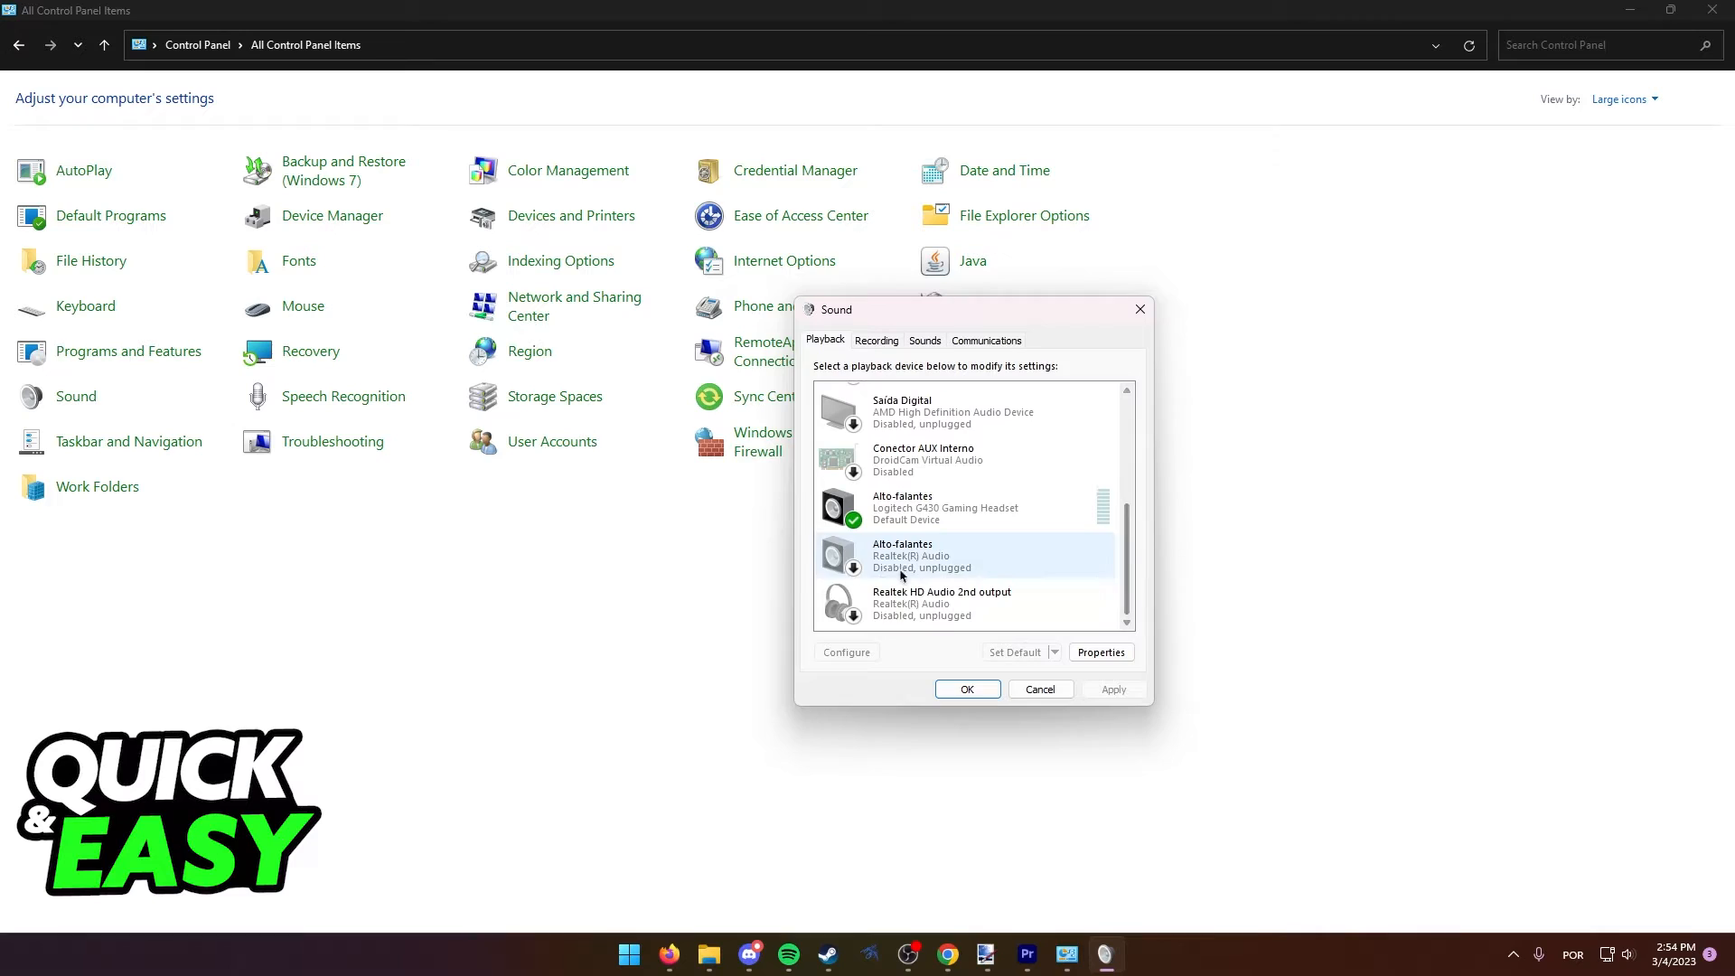
click(875, 340)
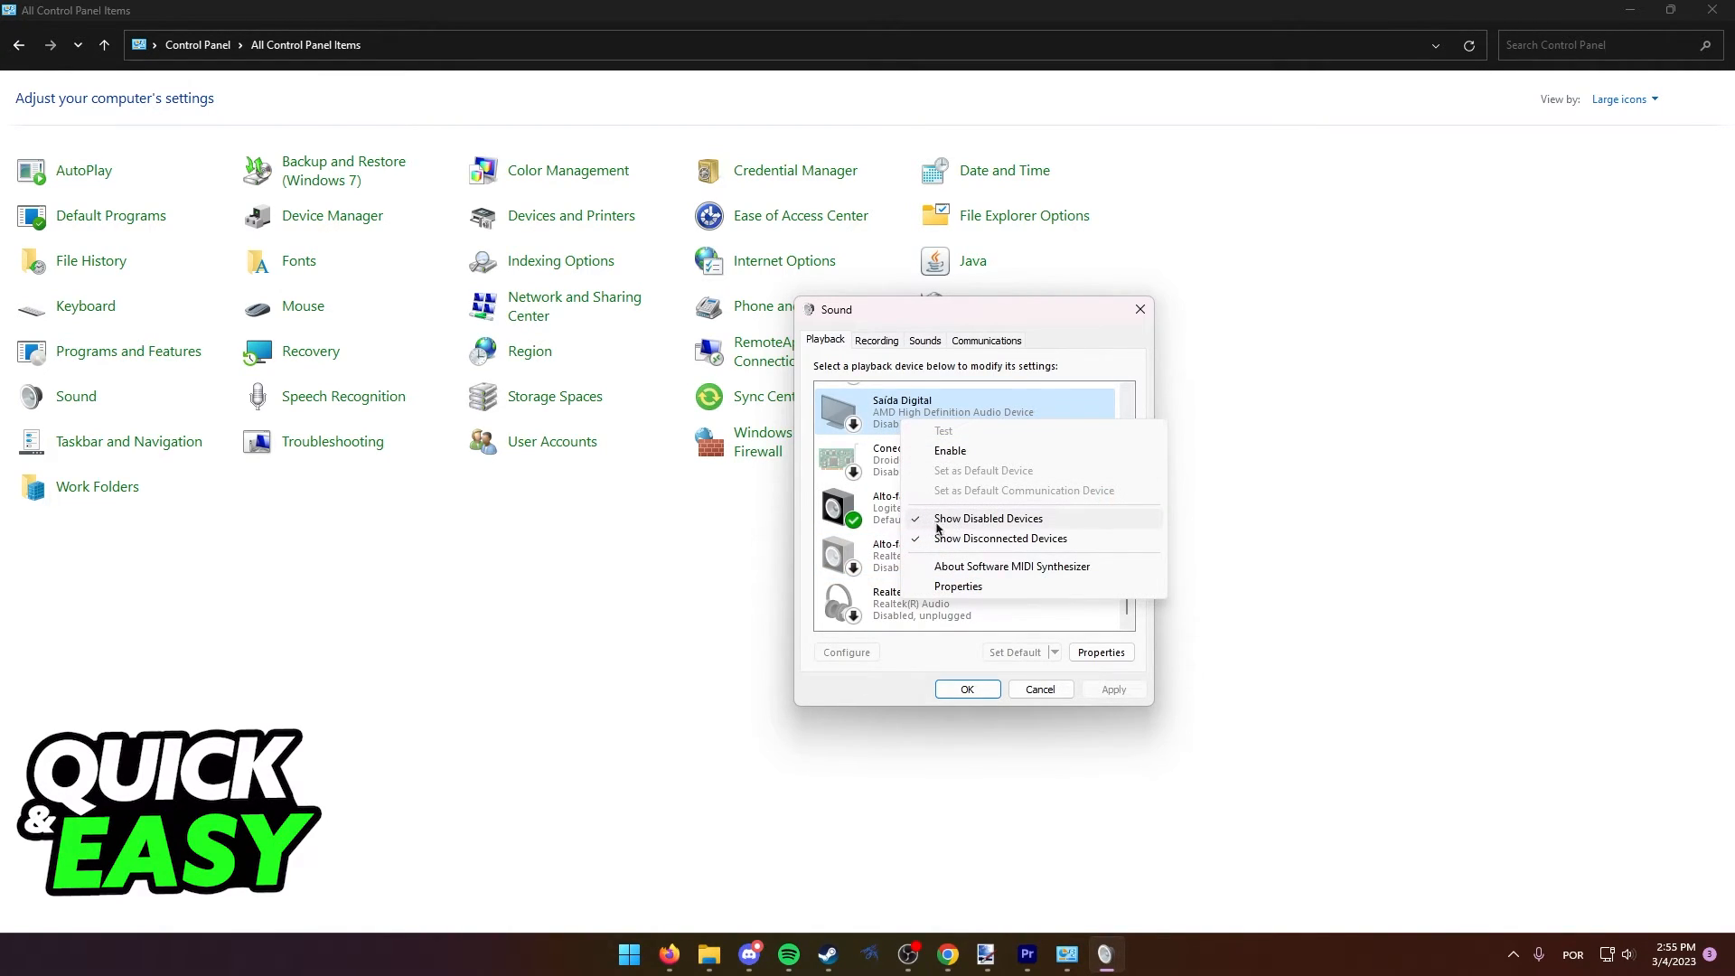
Hide disabled and disconnected playback devices, leaving only the Logitech headset, and confirm with OK.
click(987, 519)
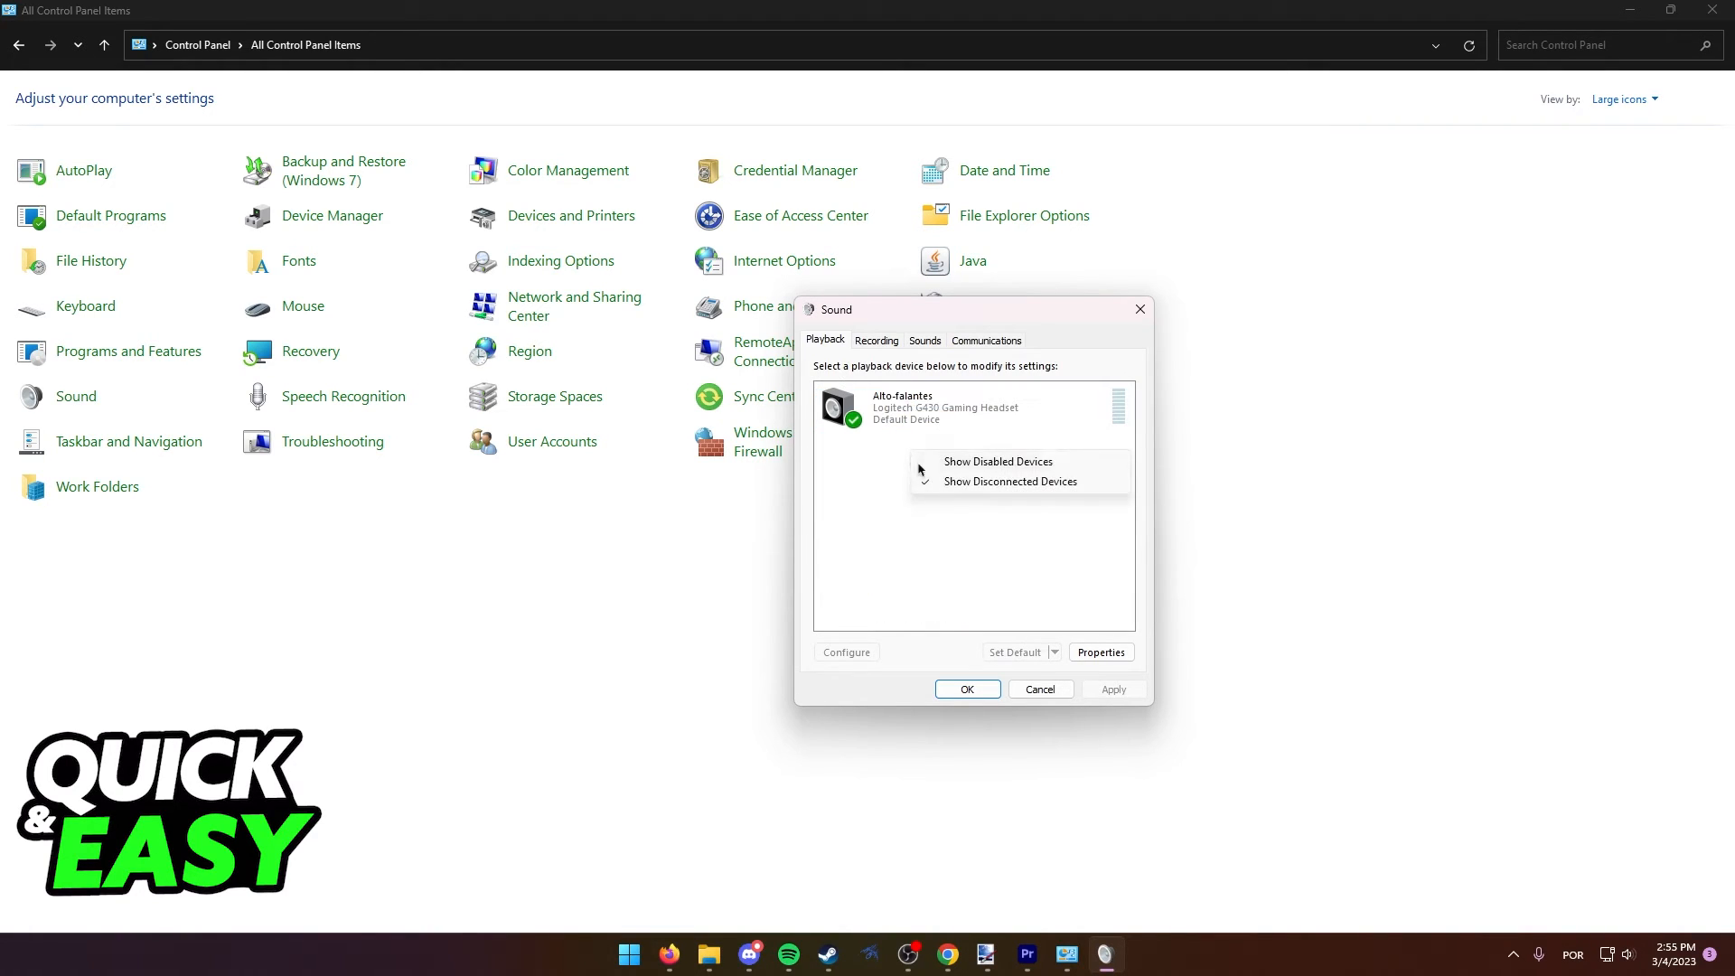
click(1009, 481)
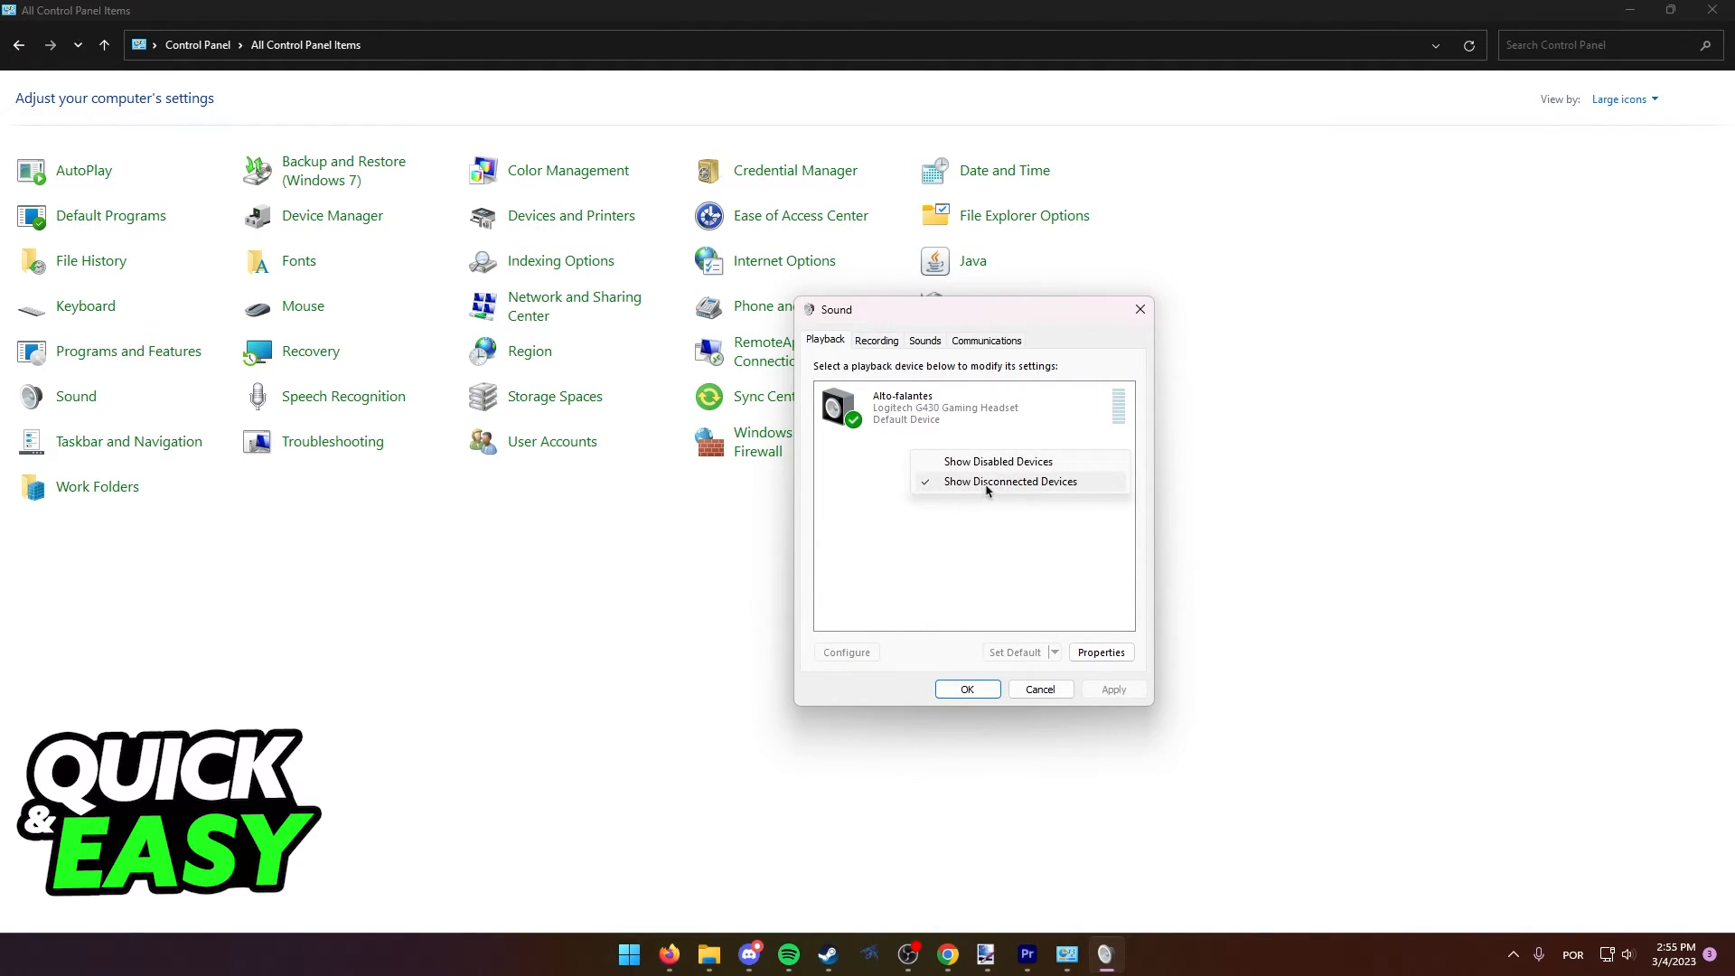
click(1011, 481)
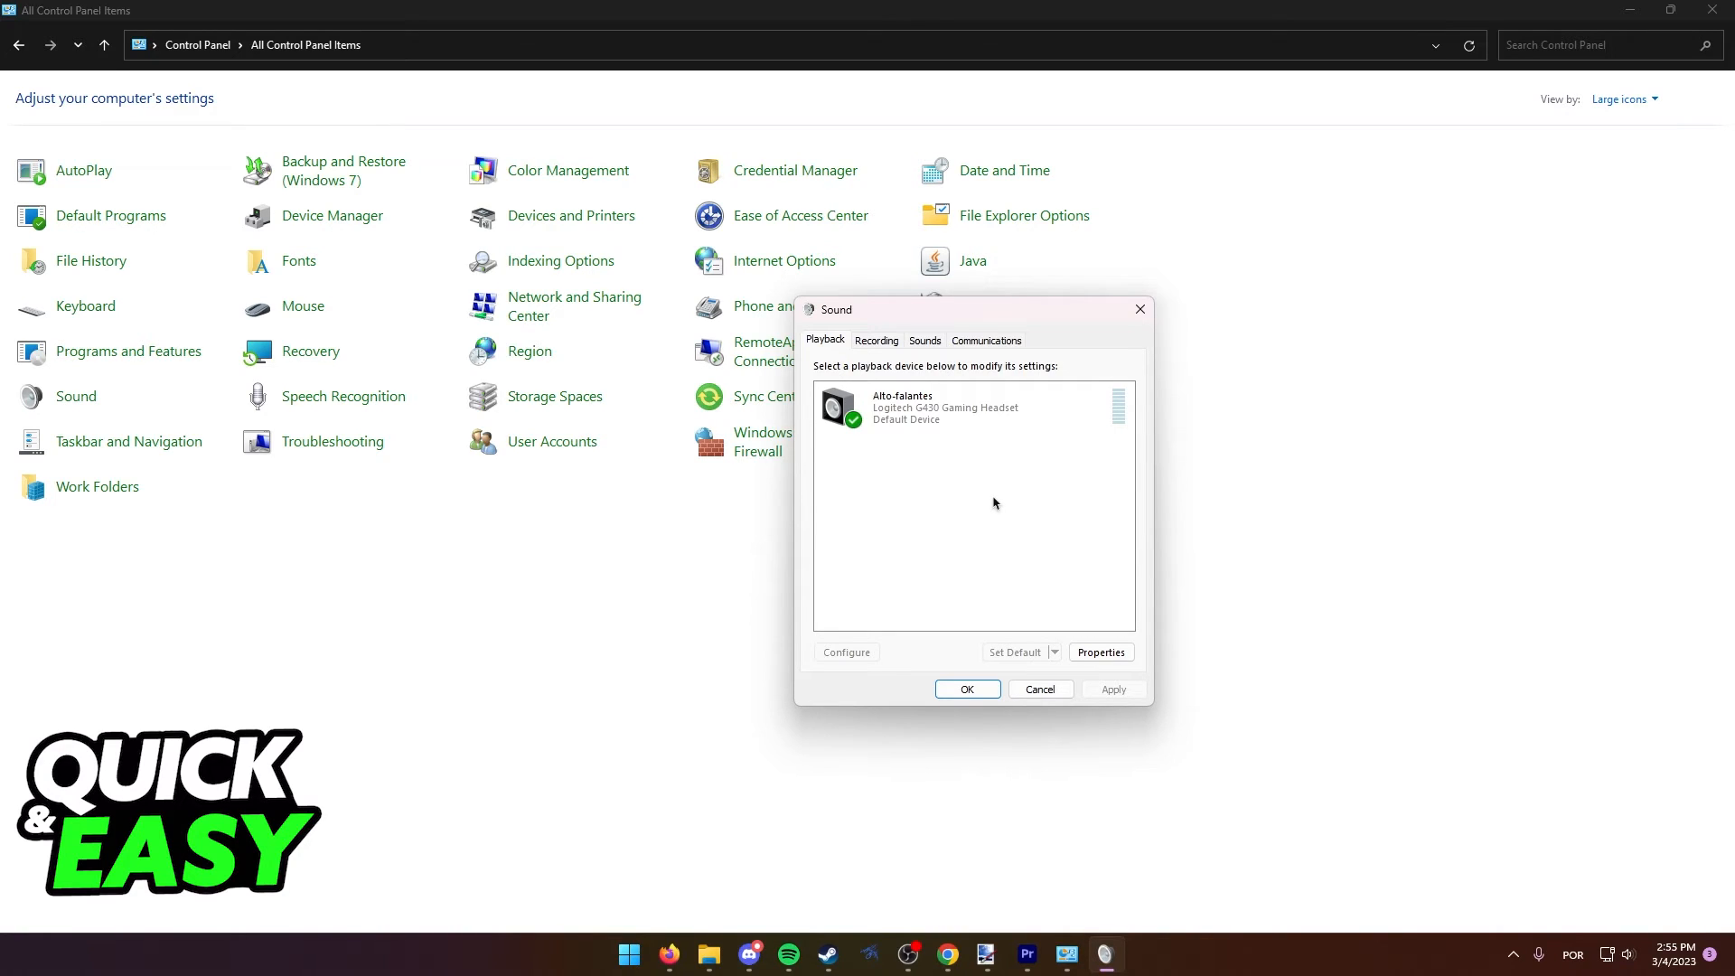
click(966, 688)
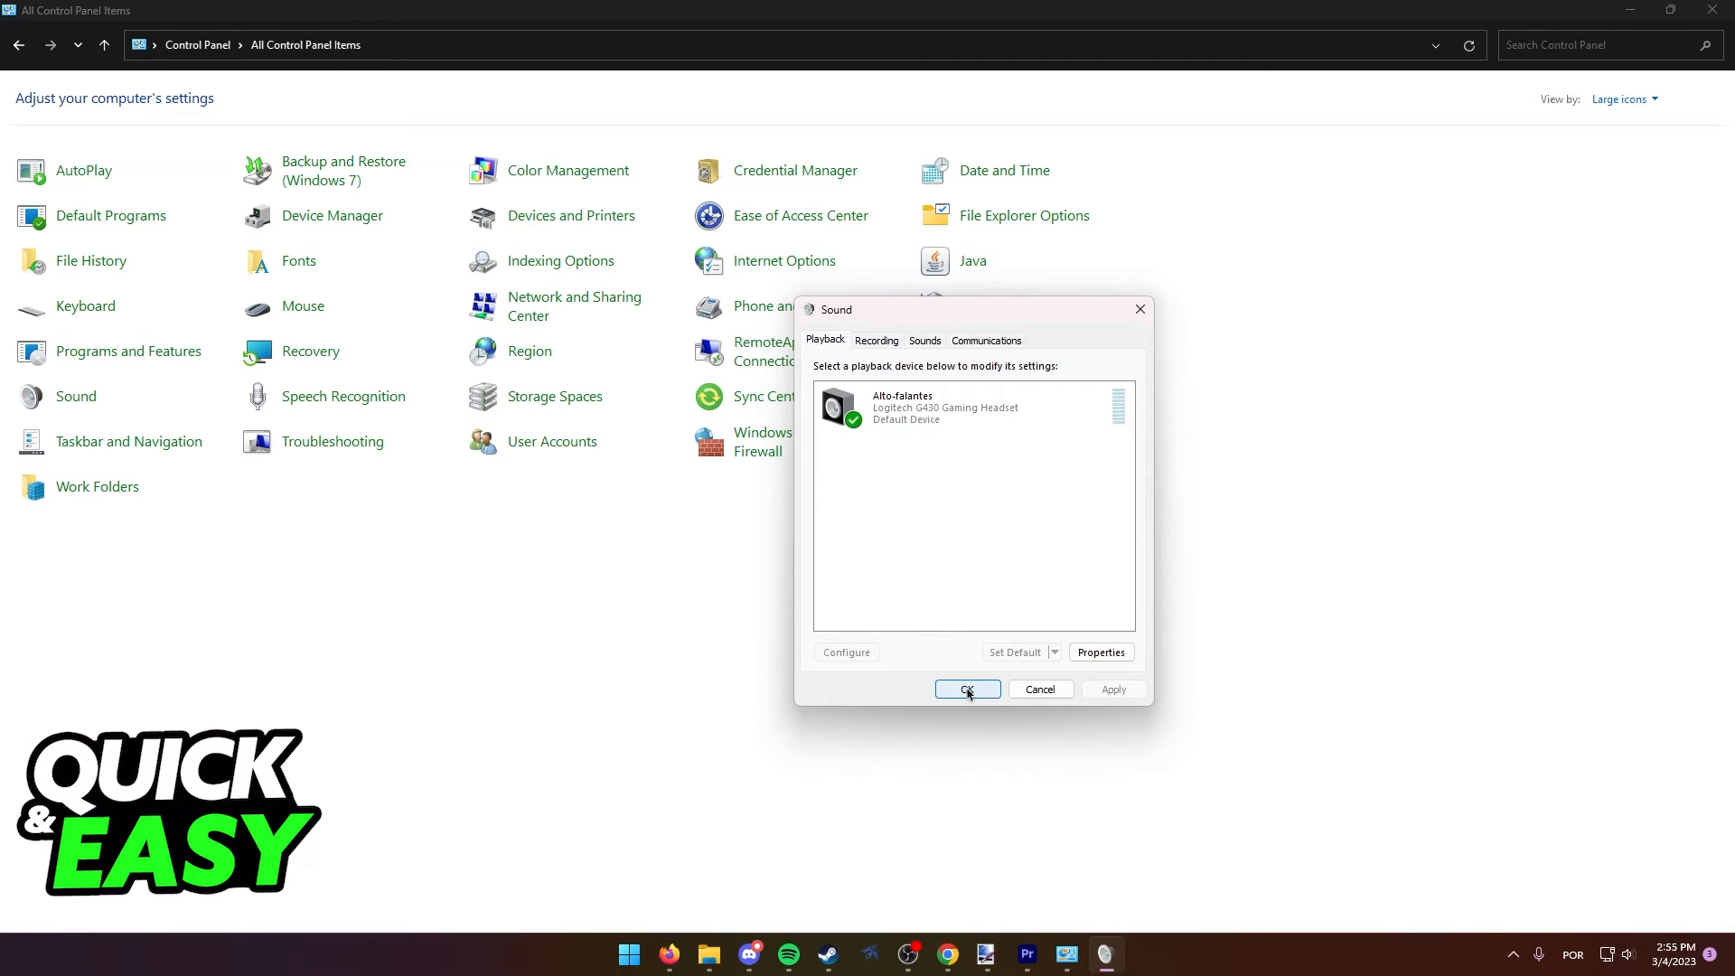
click(966, 689)
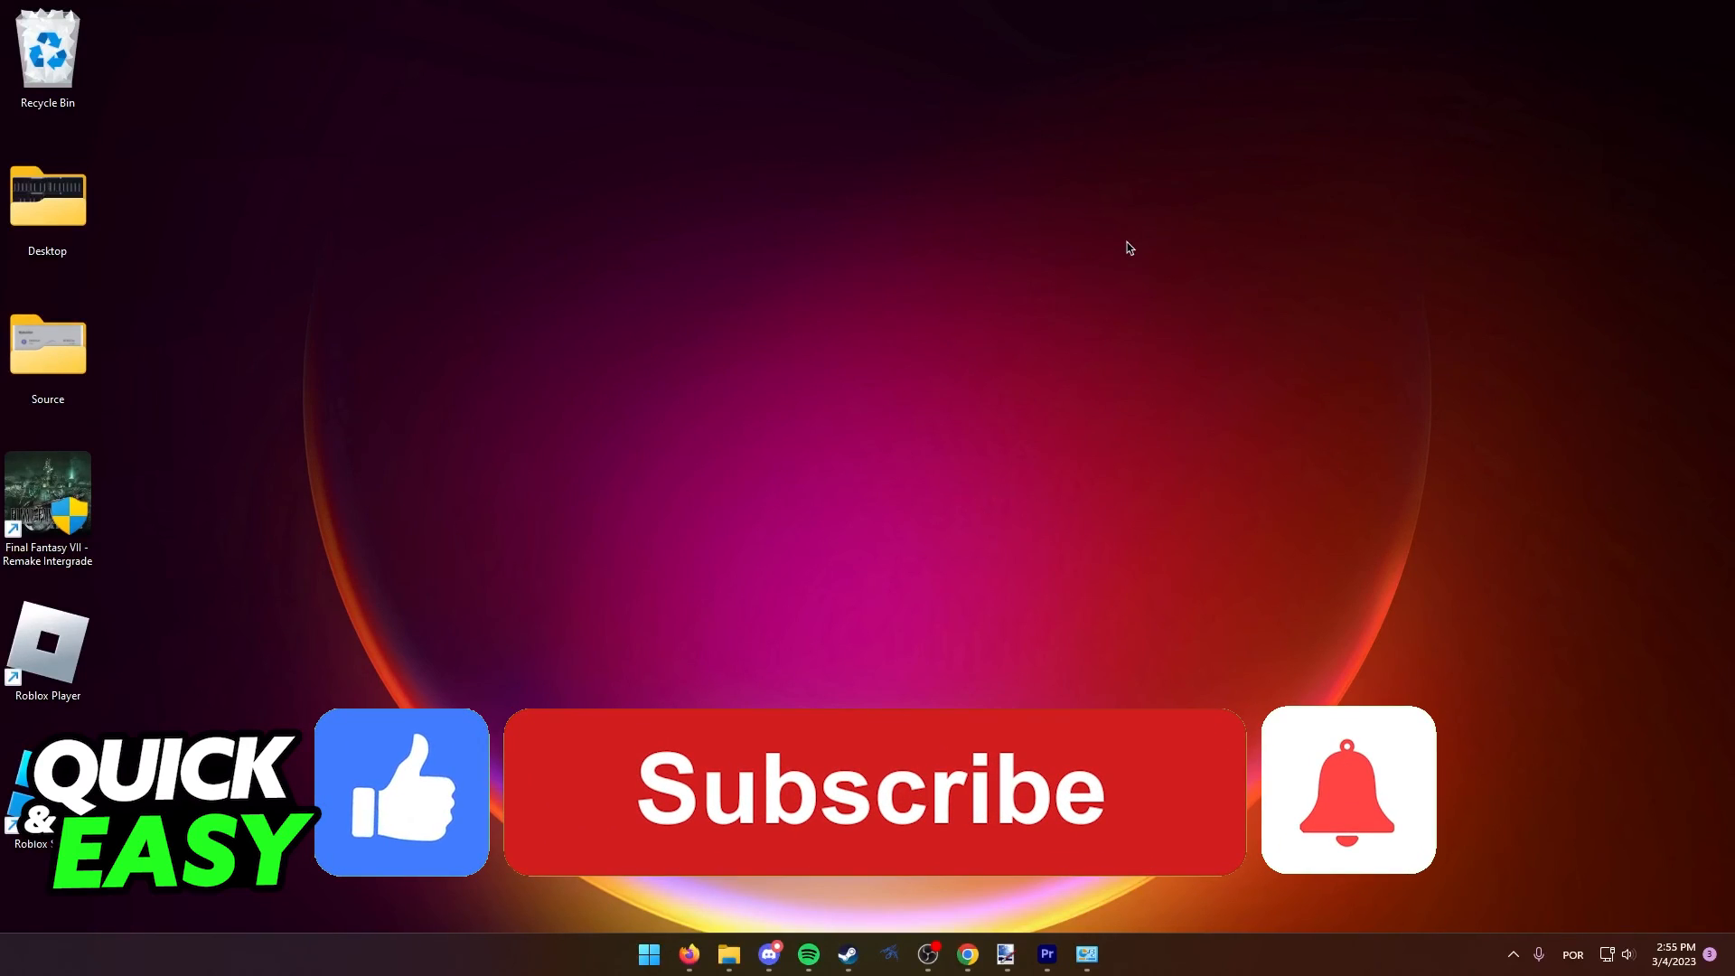
click(871, 790)
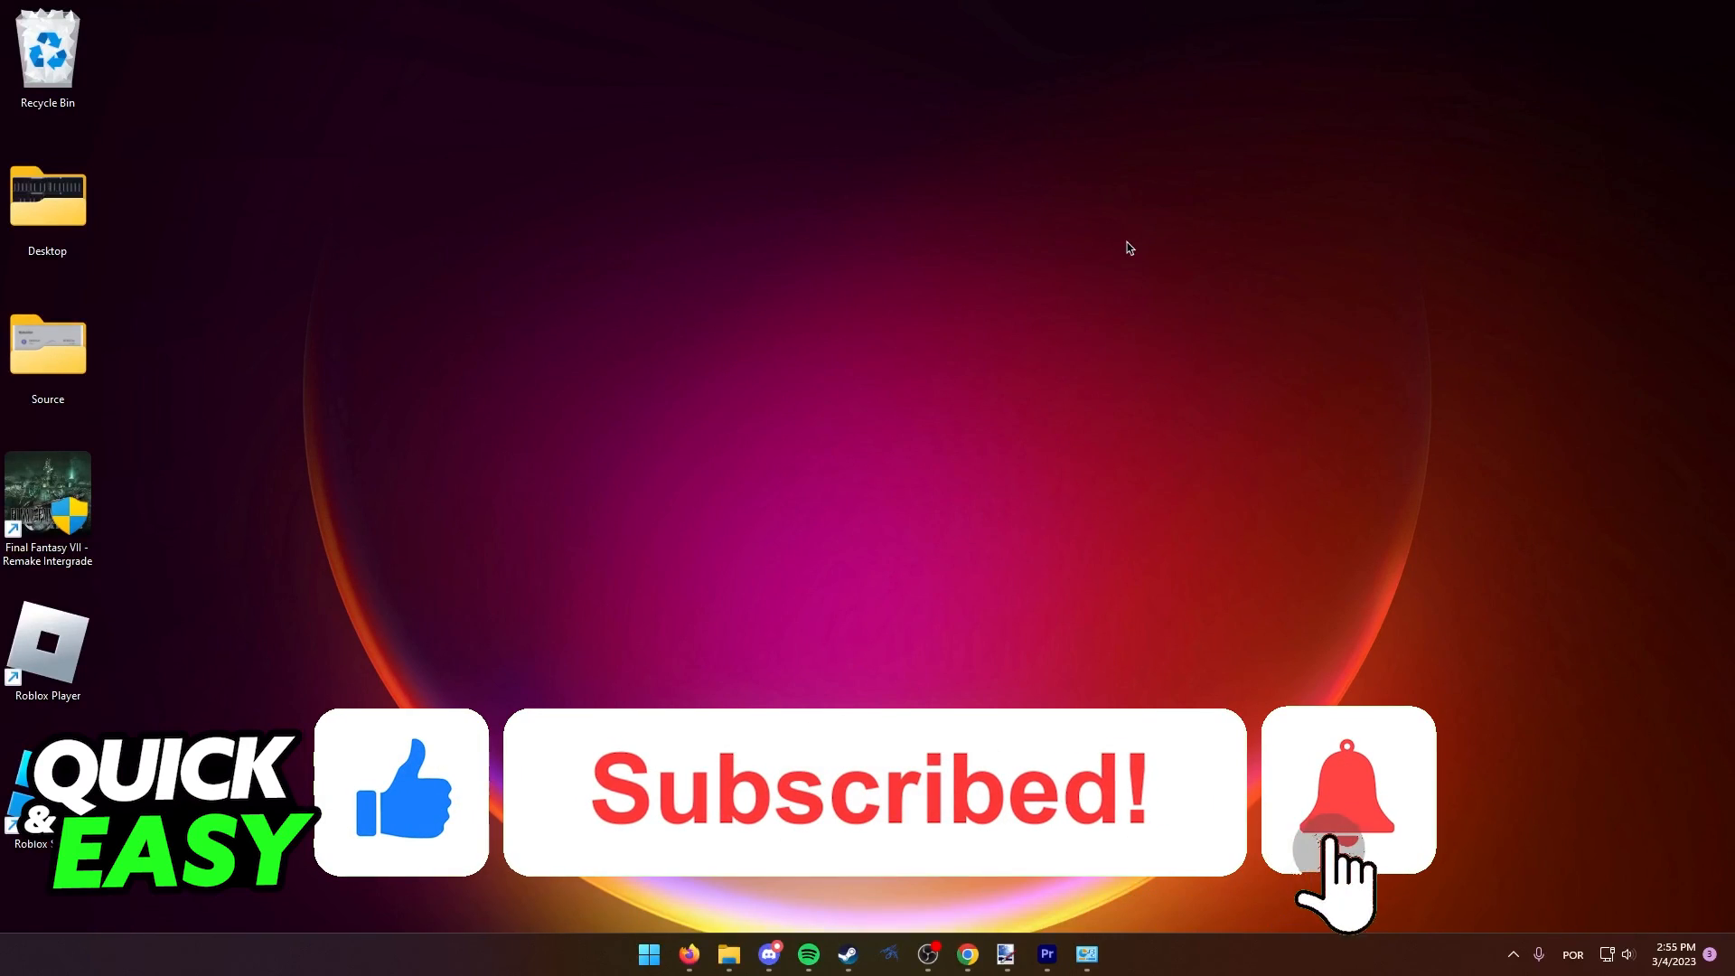
click(1348, 790)
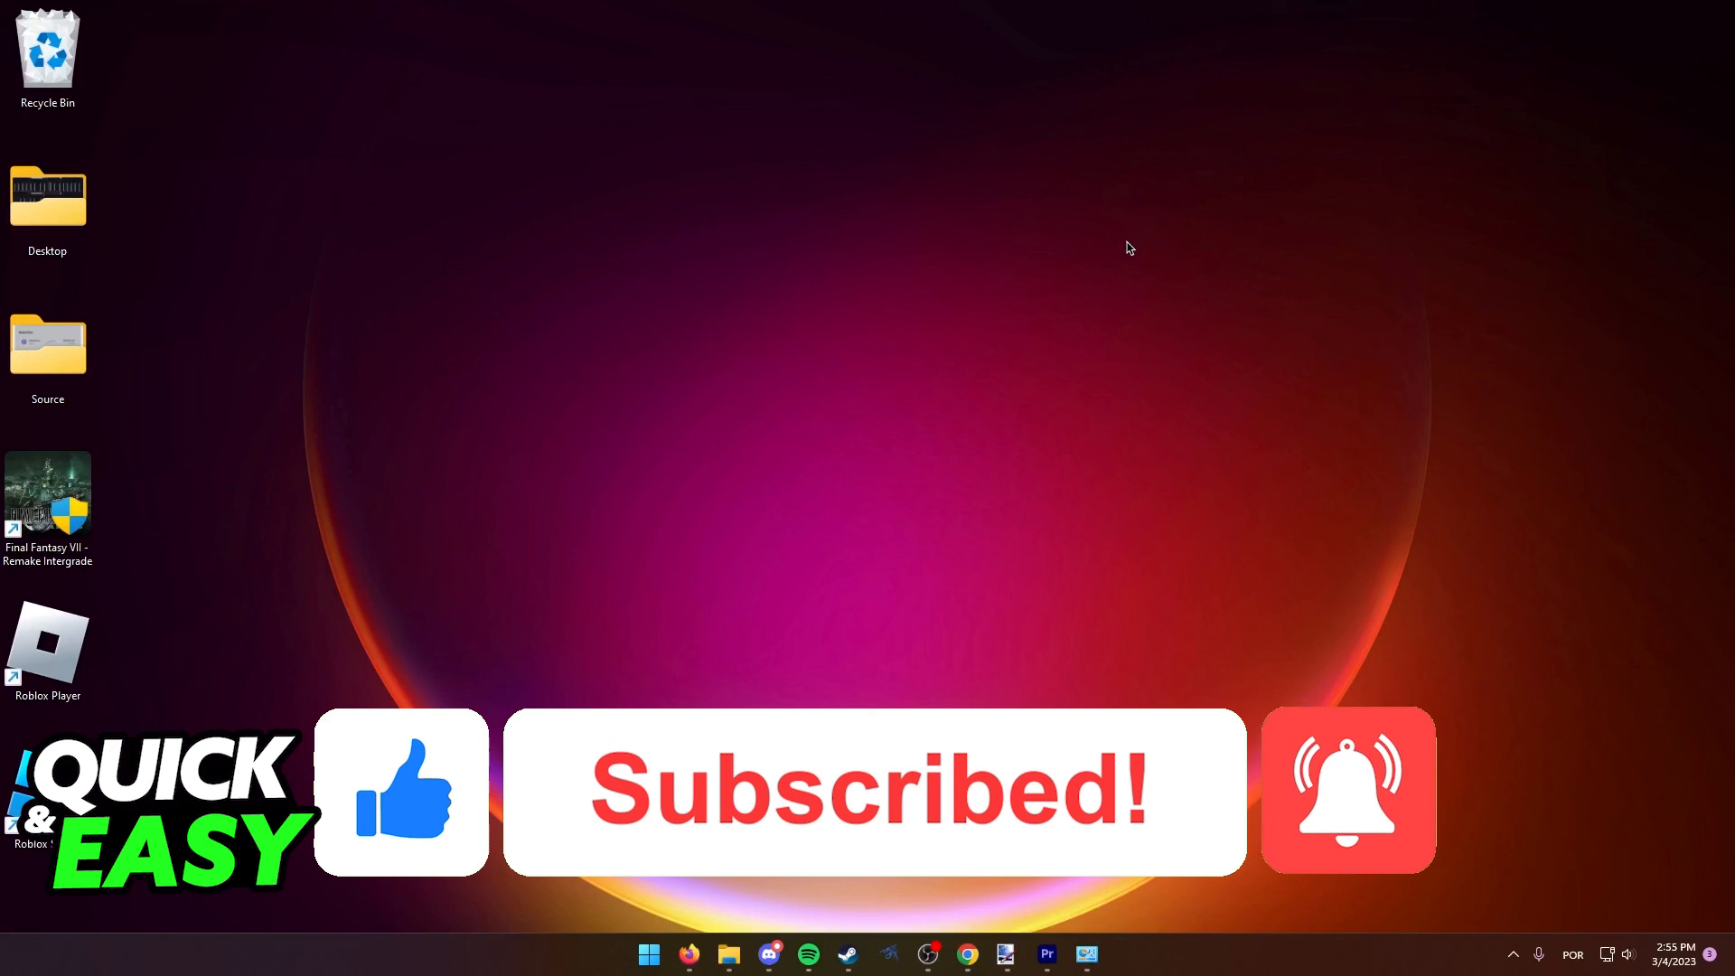